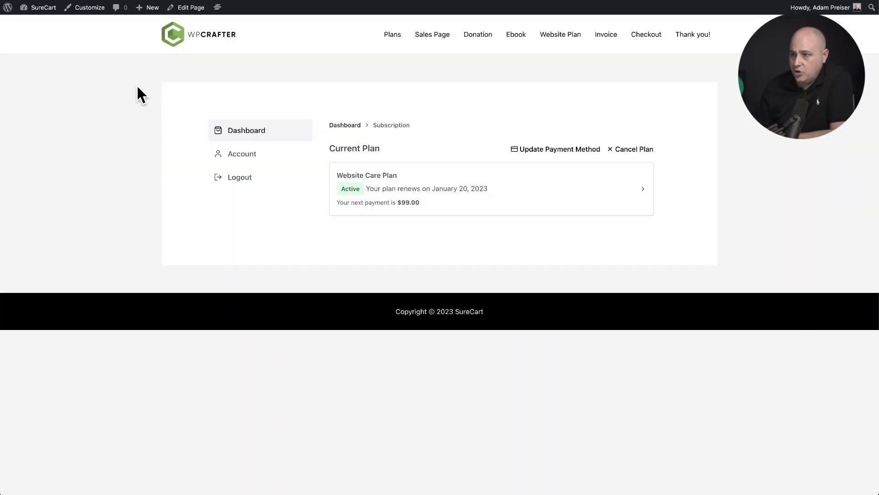
{"action": "mouse_move", "coordinate": [388, 132]}
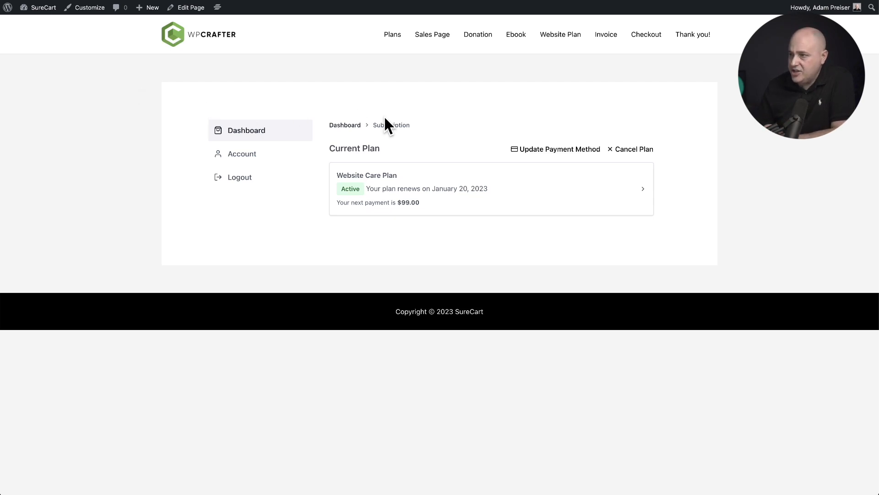
{"action": "mouse_move", "coordinate": [631, 158]}
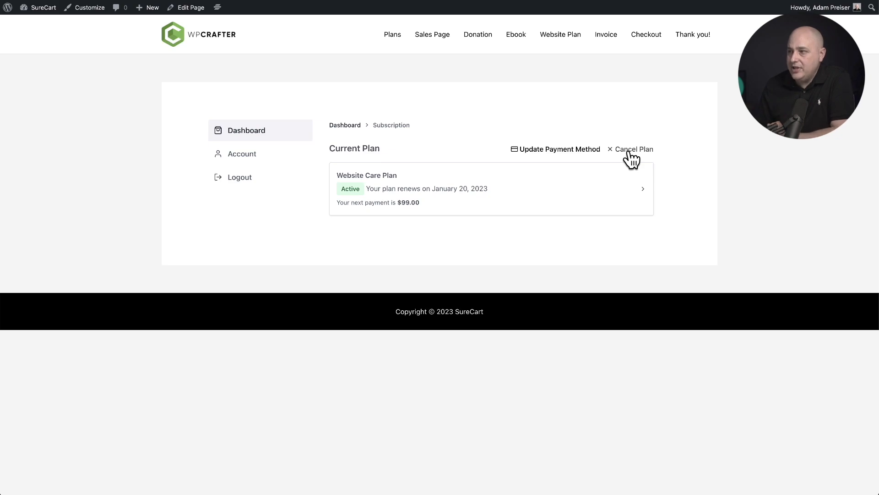
Click Cancel Plan on the Website Care Plan subscription to open the cancellation survey
{"action": "left_click", "coordinate": [634, 149]}
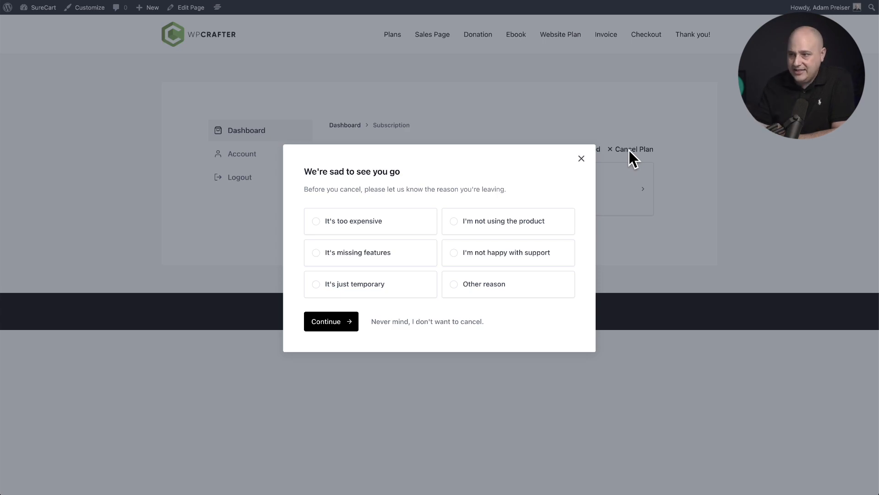
{"action": "mouse_move", "coordinate": [427, 205]}
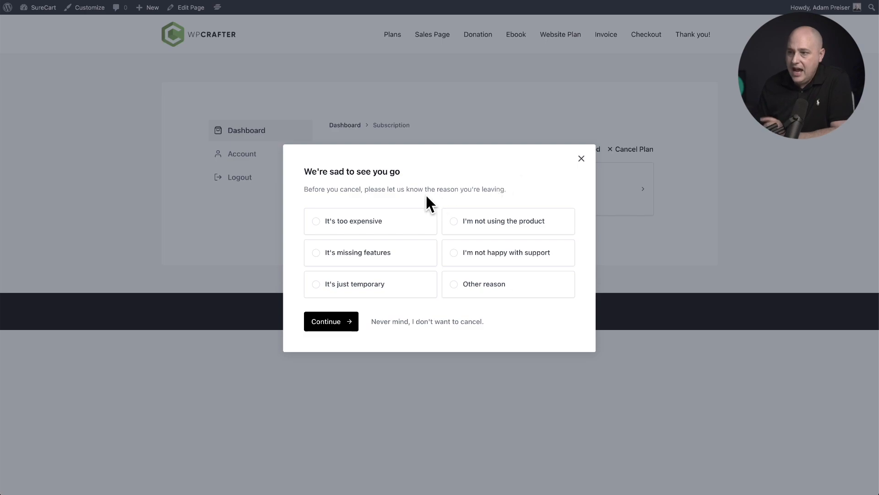
{"action": "mouse_move", "coordinate": [379, 232]}
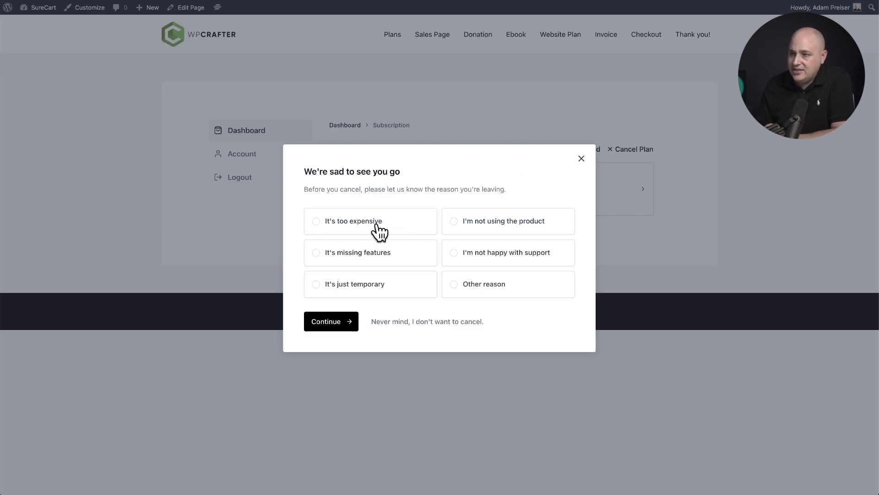
Choose 'It's too expensive' and explain 'Can no longer afford it' in the comment box
{"action": "left_click", "coordinate": [370, 221]}
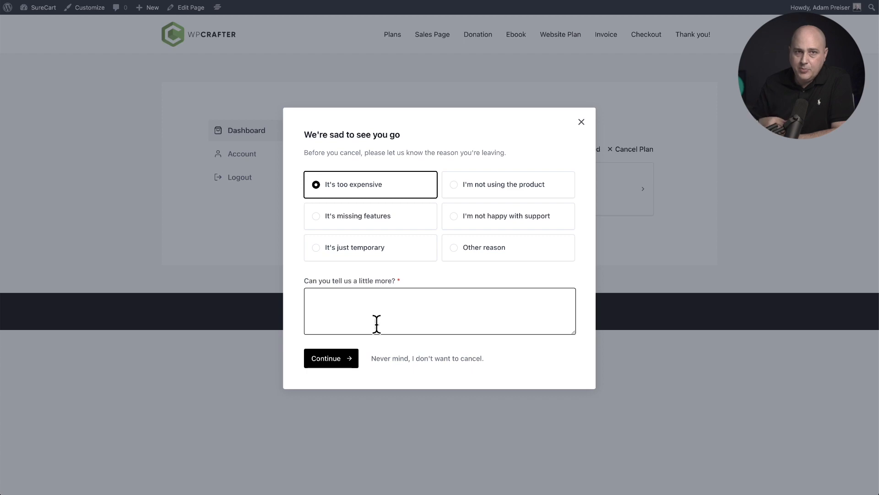
{"action": "type", "text": "Can no longer afford it"}
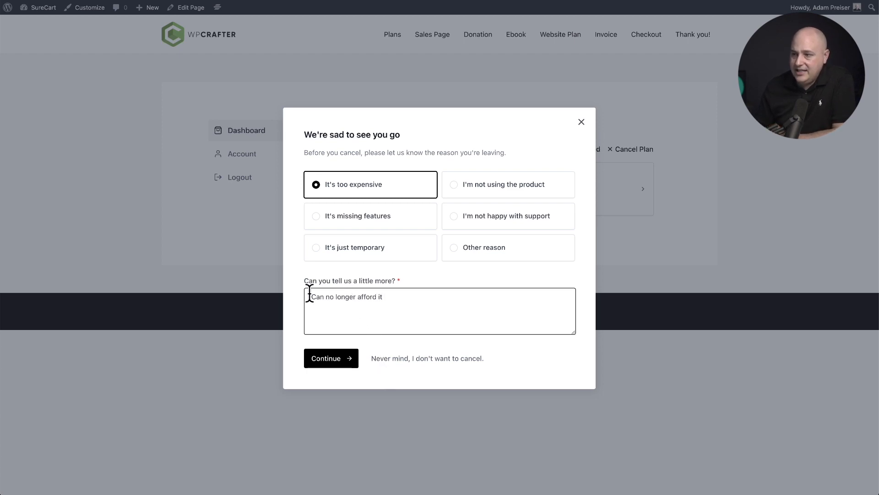
{"action": "double_click", "coordinate": [345, 297]}
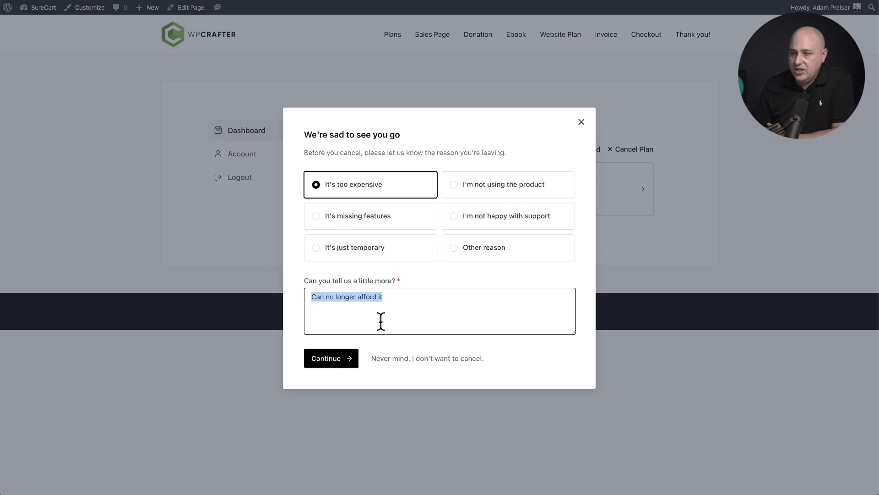
{"action": "left_click", "coordinate": [331, 359]}
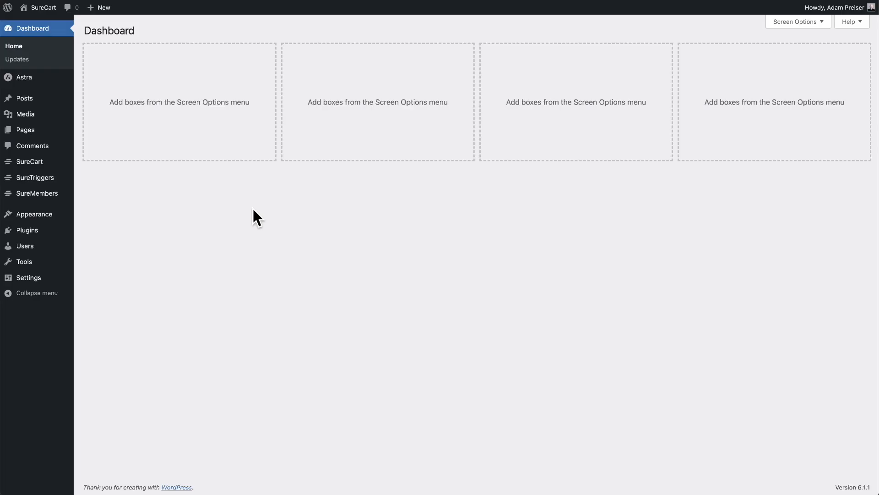
{"action": "mouse_move", "coordinate": [25, 162]}
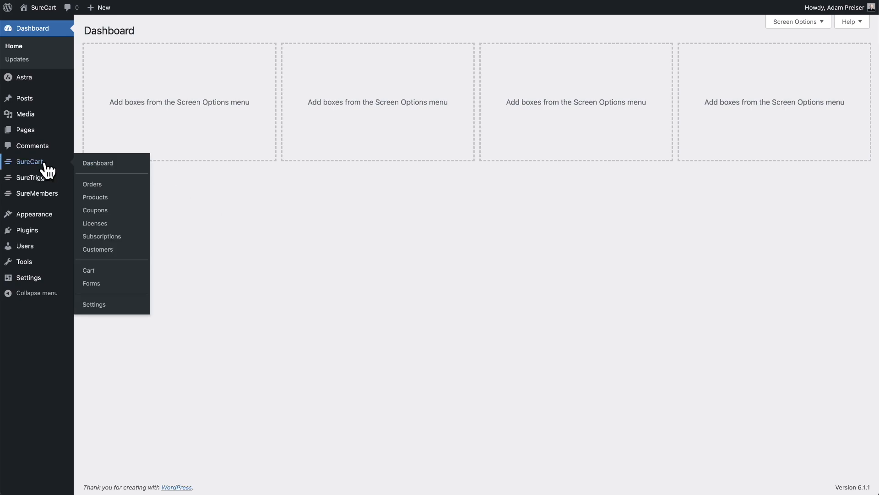
Go to SureCart Settings and open the Subscription Saver section
{"action": "left_click", "coordinate": [94, 304]}
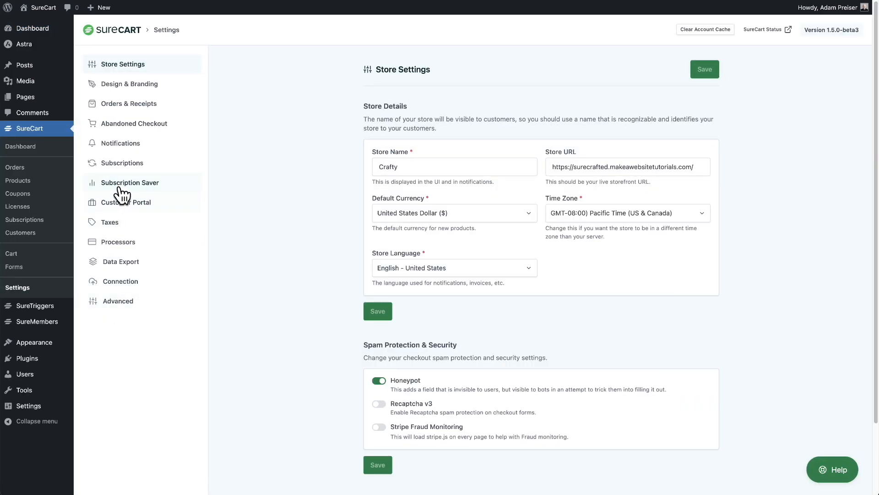
{"action": "mouse_move", "coordinate": [123, 192]}
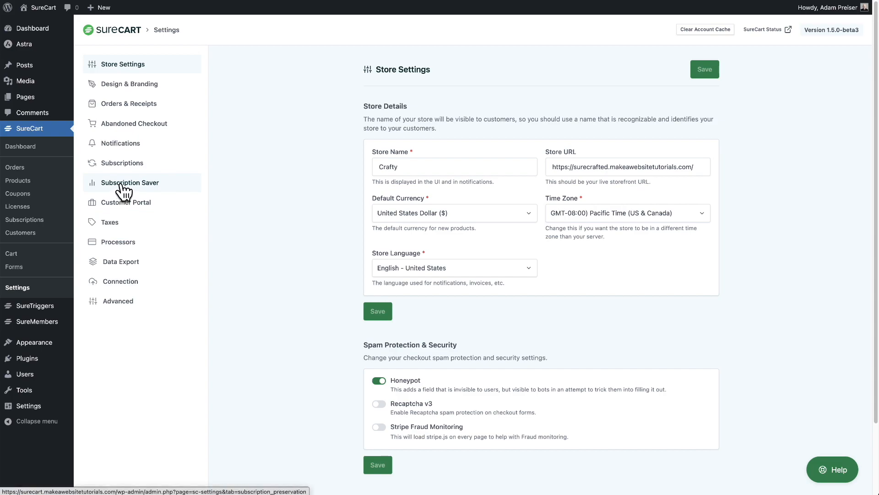
{"action": "left_click", "coordinate": [129, 182]}
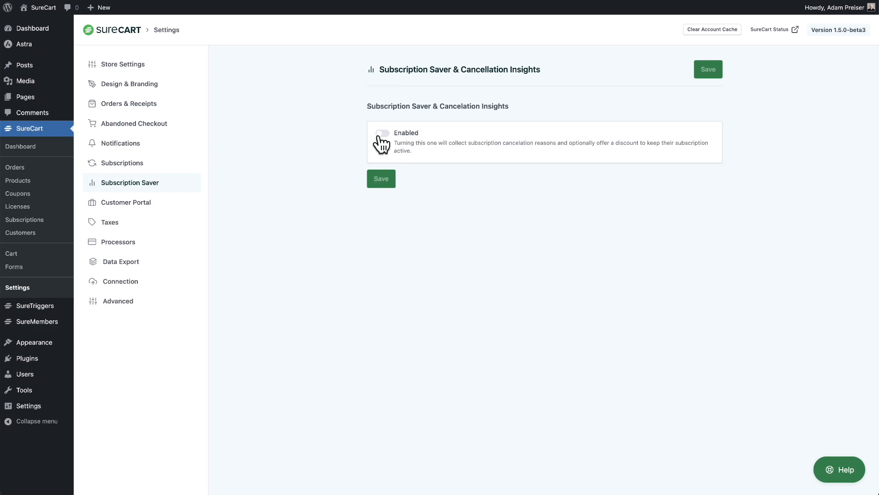
Enable Subscription Saver & Cancellation Insights, save, and scroll down to the Cancellation Survey answers
{"action": "left_click", "coordinate": [382, 134]}
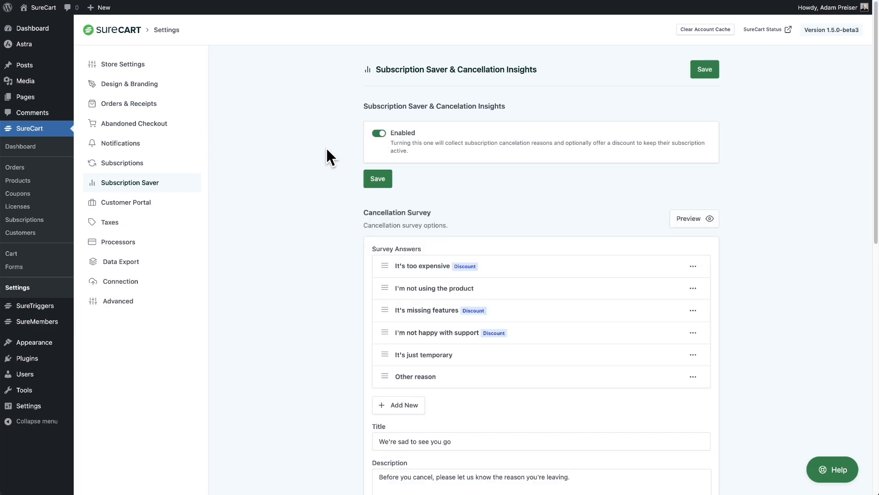
{"action": "left_click", "coordinate": [378, 178]}
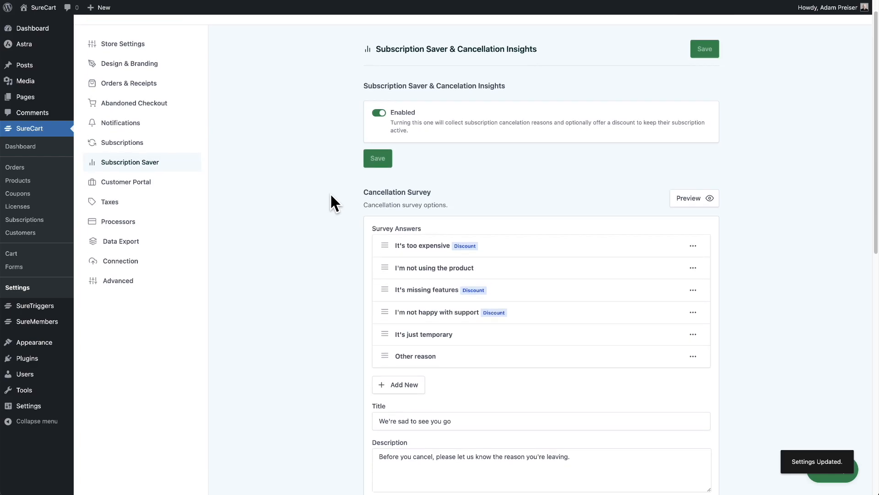
{"action": "scroll", "scroll_direction": "down", "scroll_amount": 3}
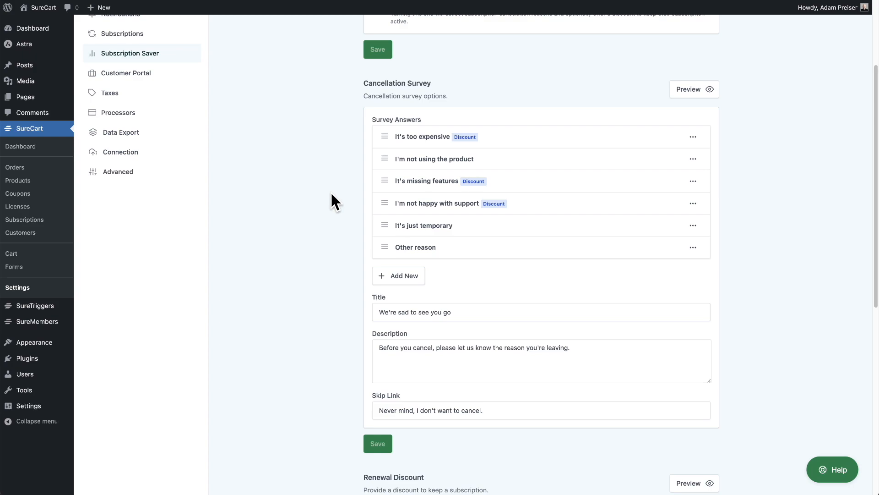
{"action": "scroll", "scroll_direction": "down", "scroll_amount": 3}
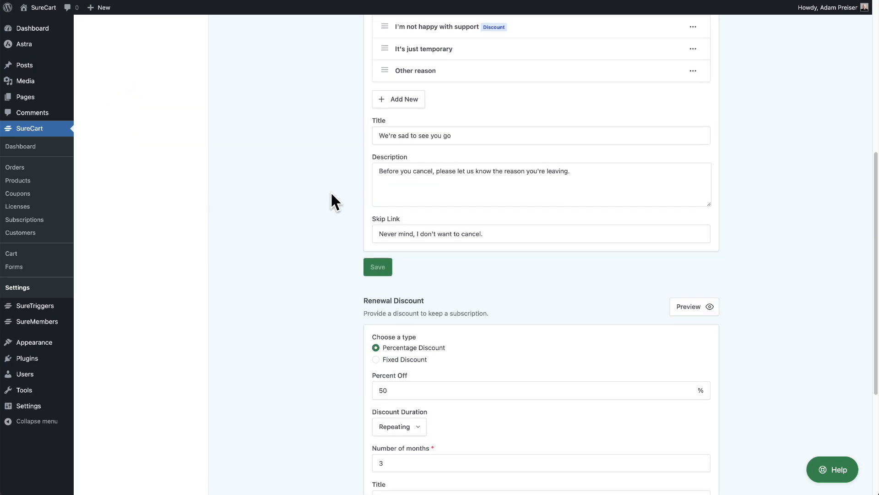
{"action": "scroll", "scroll_direction": "down", "scroll_amount": 3}
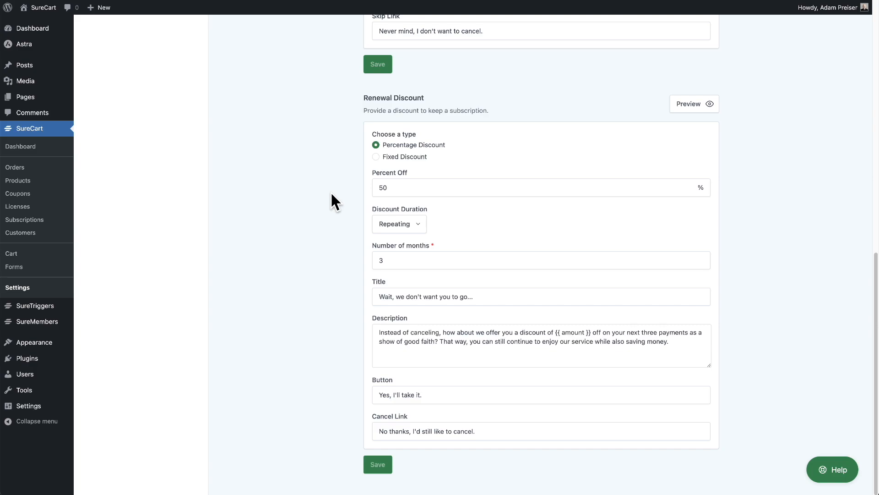
{"action": "mouse_move", "coordinate": [449, 214]}
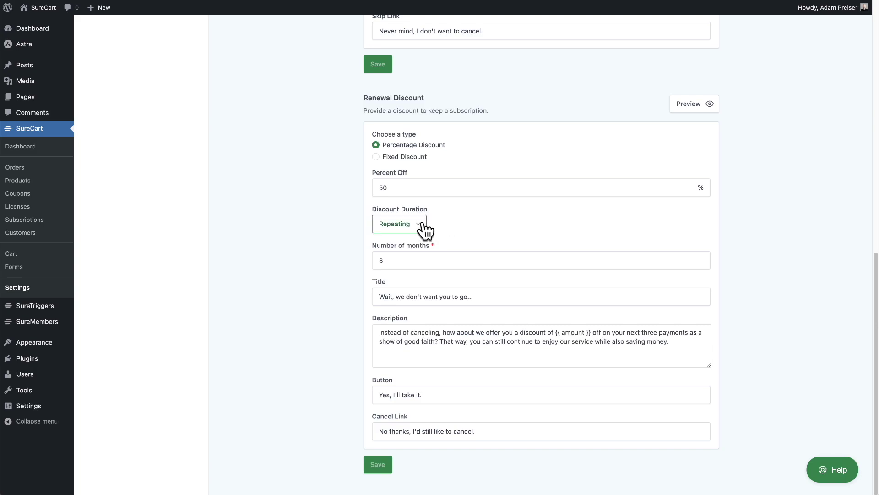
{"action": "left_click", "coordinate": [399, 223]}
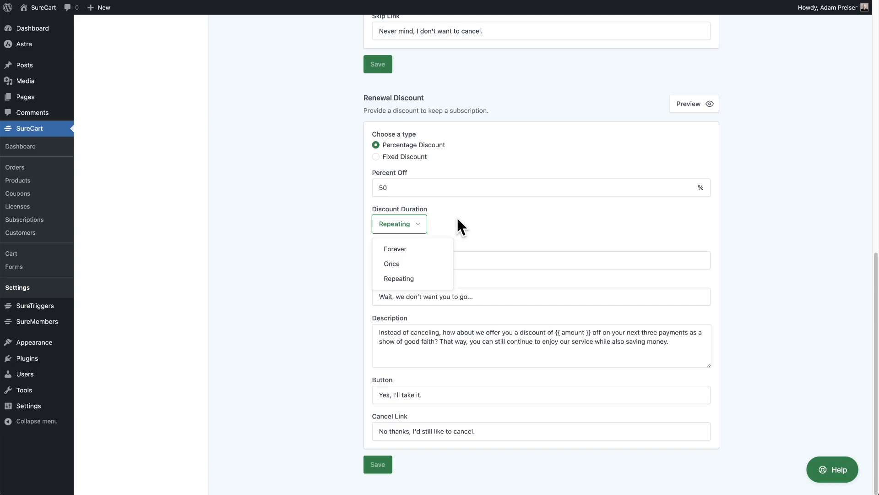
{"action": "left_click", "coordinate": [398, 278]}
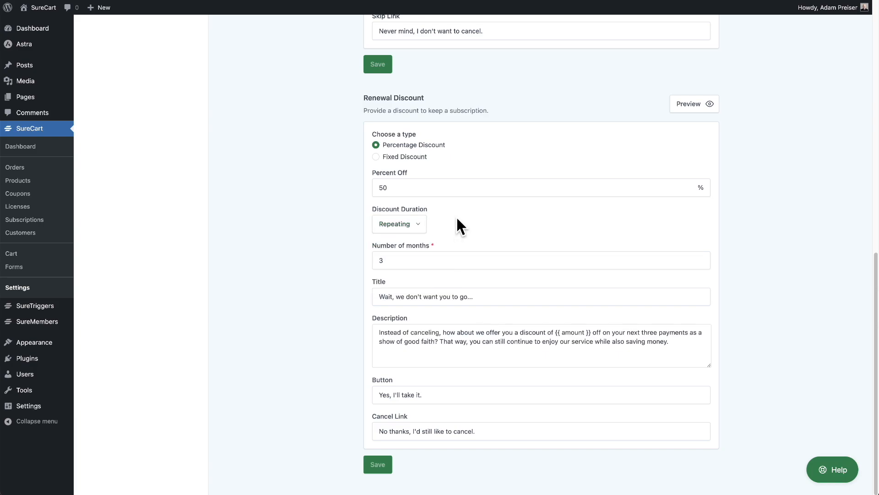
{"action": "left_click", "coordinate": [450, 260]}
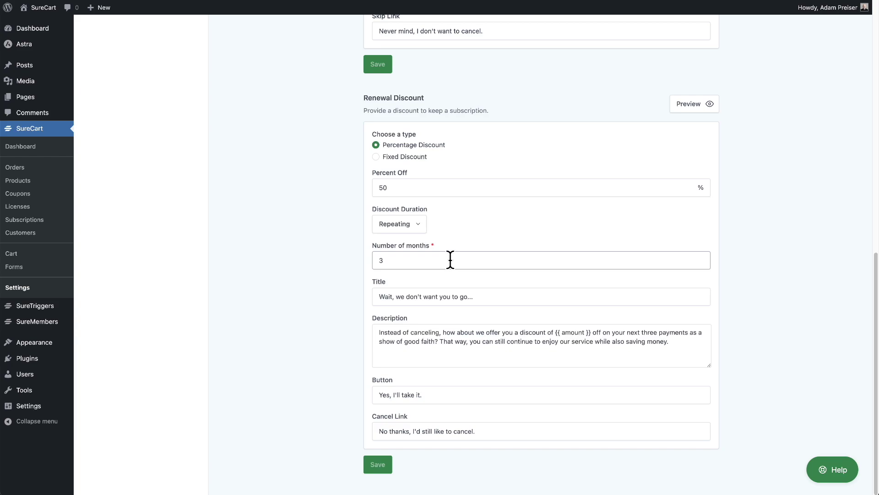
{"action": "mouse_move", "coordinate": [417, 263]}
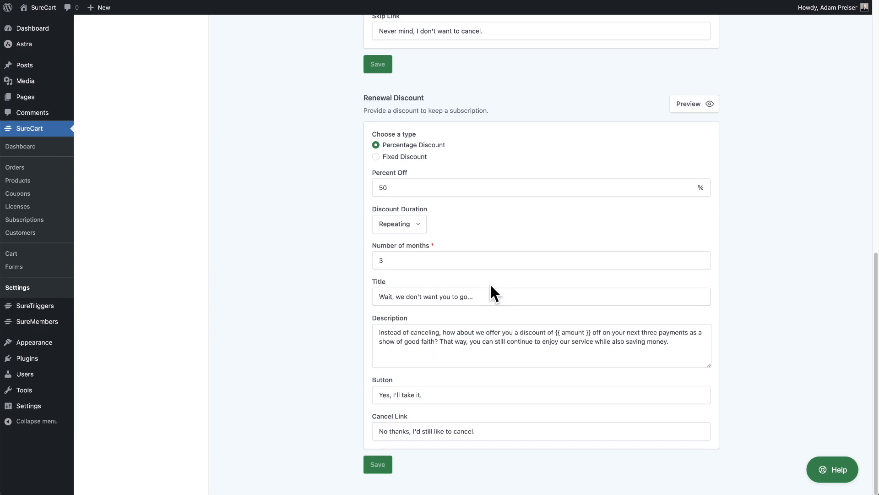
{"action": "left_click", "coordinate": [491, 297]}
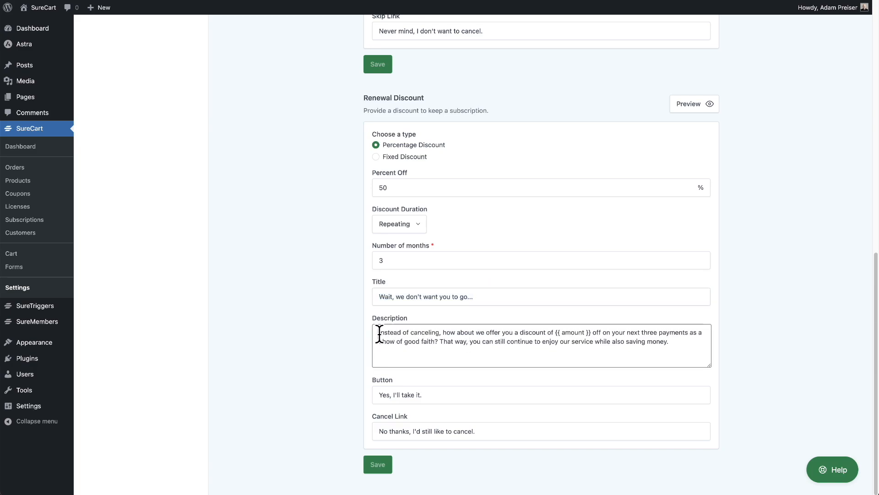
{"action": "left_click_drag", "start_coordinate": [380, 332], "coordinate": [668, 342]}
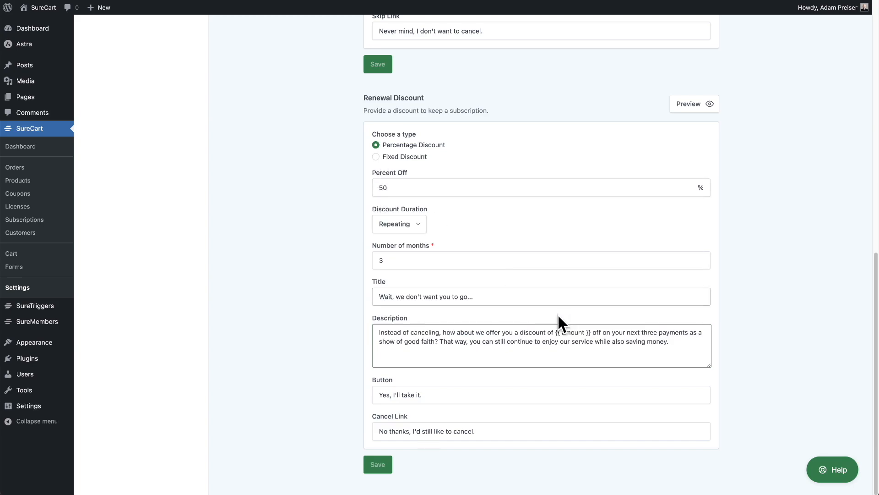
{"action": "double_click", "coordinate": [570, 332]}
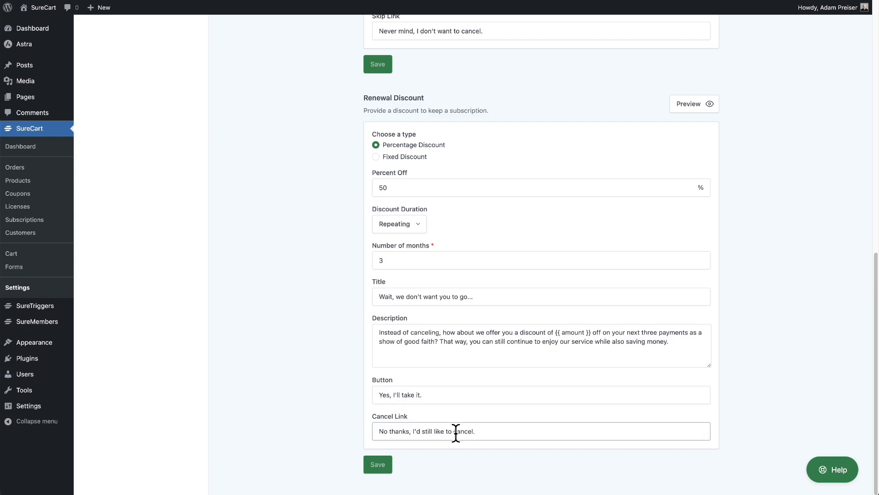
{"action": "mouse_move", "coordinate": [456, 416]}
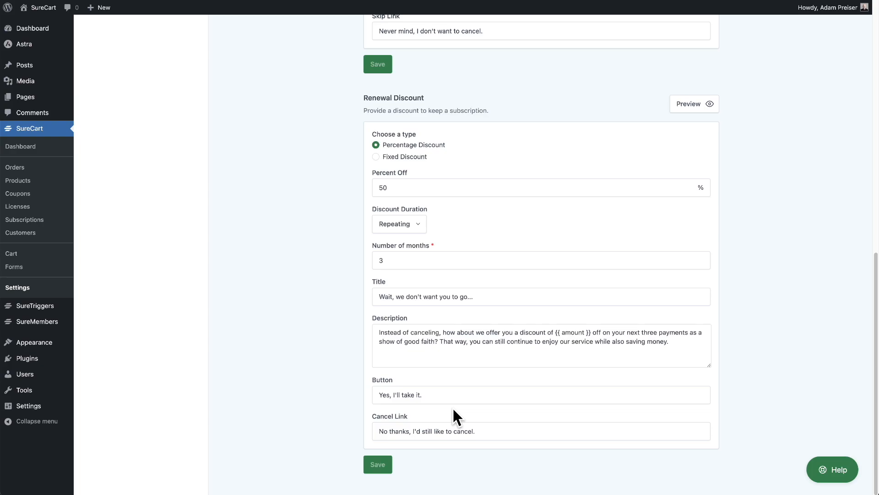
{"action": "mouse_move", "coordinate": [682, 112]}
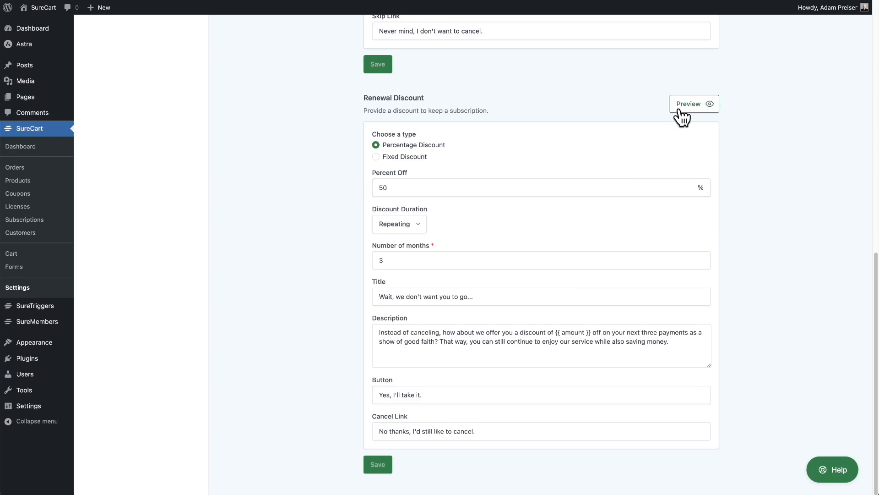
{"action": "left_click", "coordinate": [694, 104]}
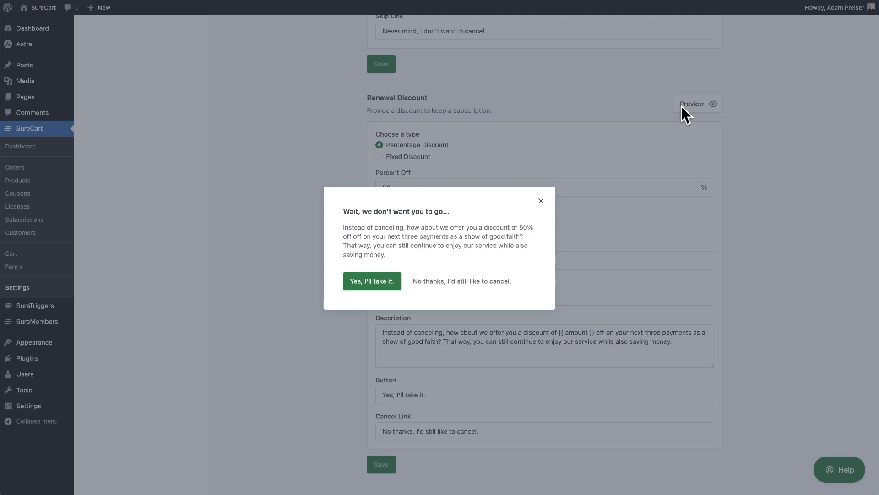
{"action": "mouse_move", "coordinate": [373, 294]}
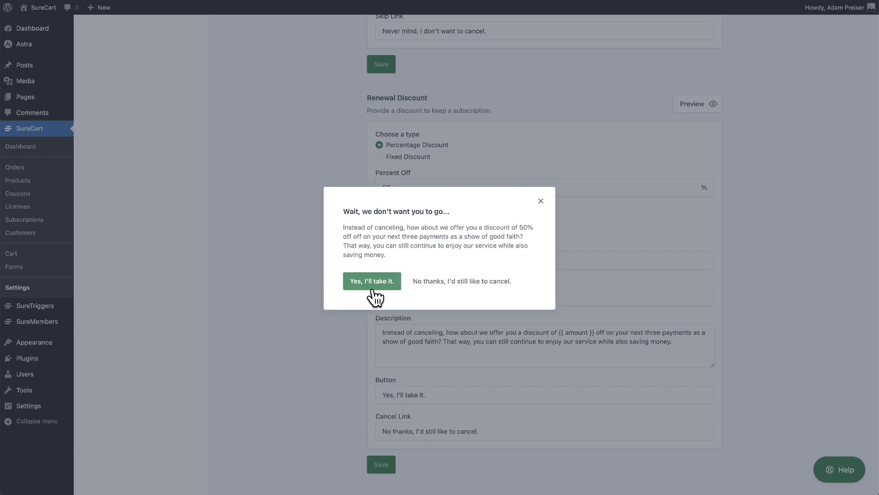
{"action": "mouse_move", "coordinate": [414, 304]}
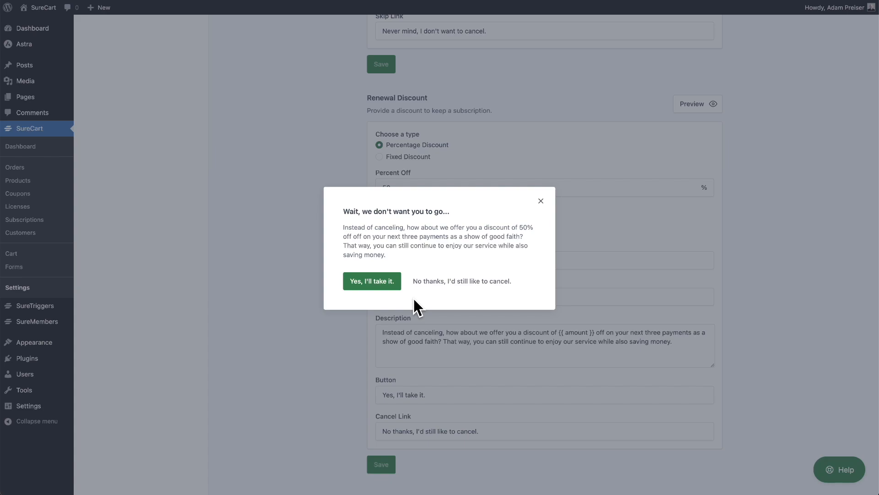
{"action": "left_click", "coordinate": [541, 201]}
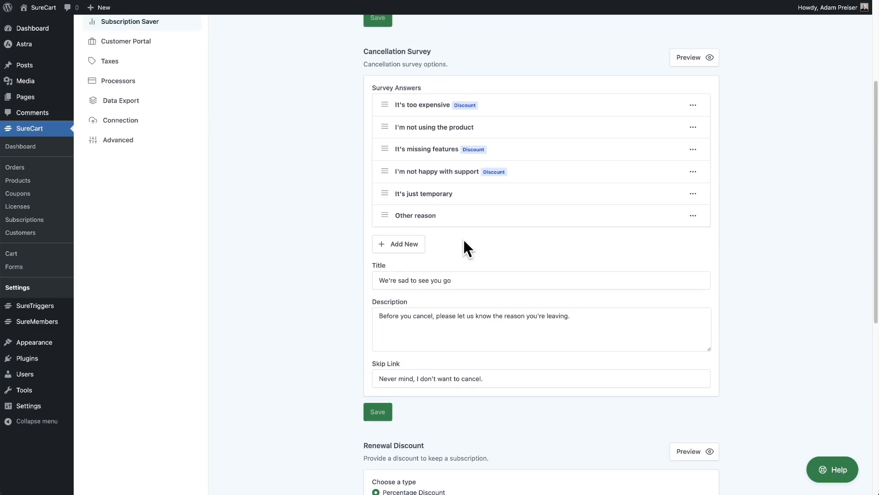
{"action": "mouse_move", "coordinate": [439, 221]}
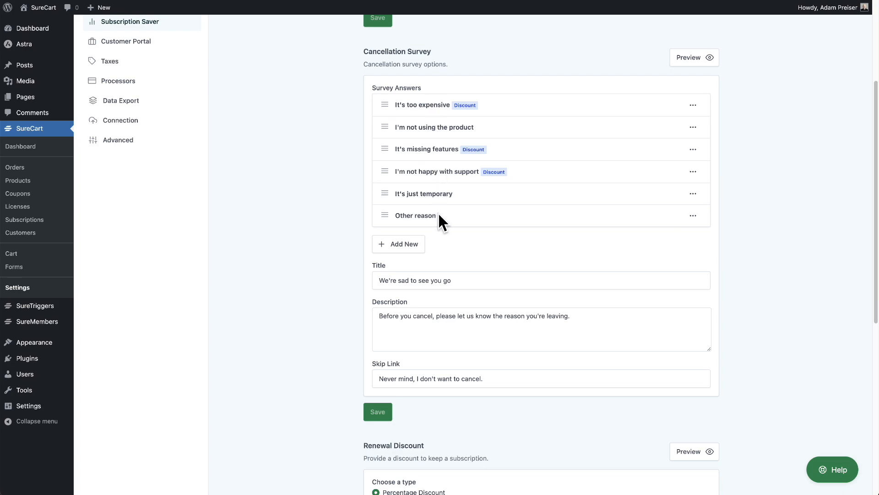
{"action": "mouse_move", "coordinate": [694, 115]}
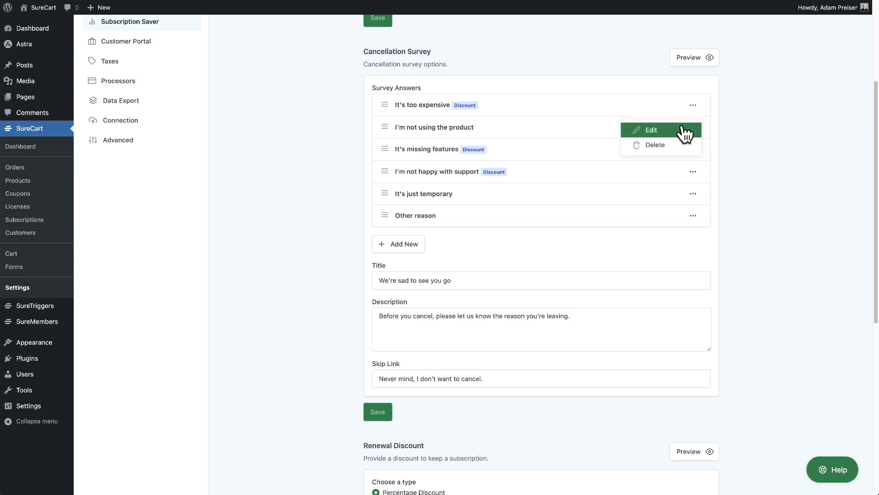
{"action": "left_click", "coordinate": [652, 130]}
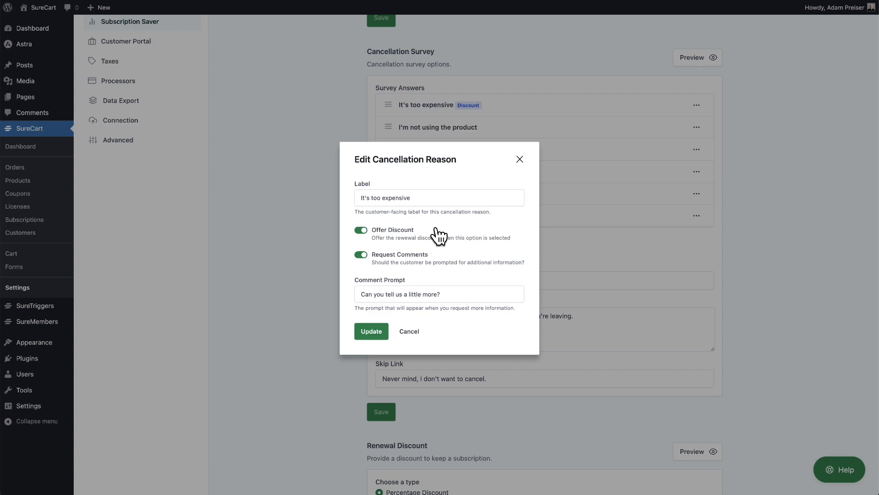
{"action": "mouse_move", "coordinate": [443, 262]}
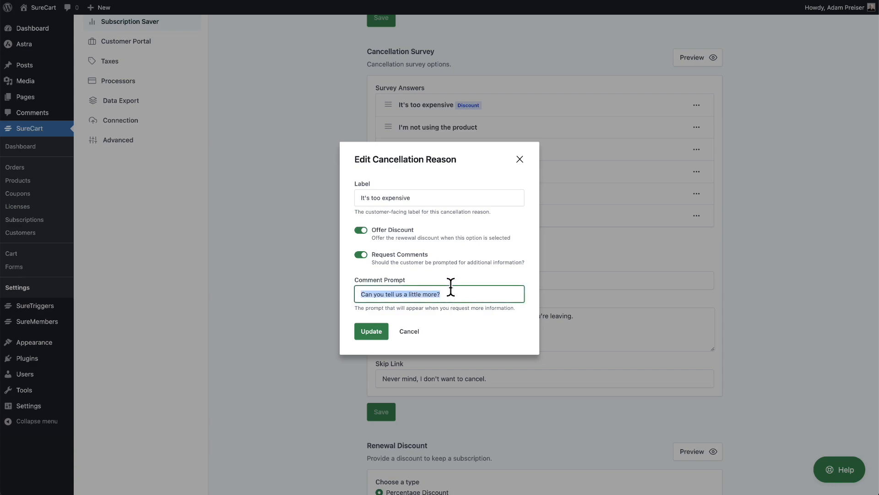
{"action": "left_click", "coordinate": [457, 294]}
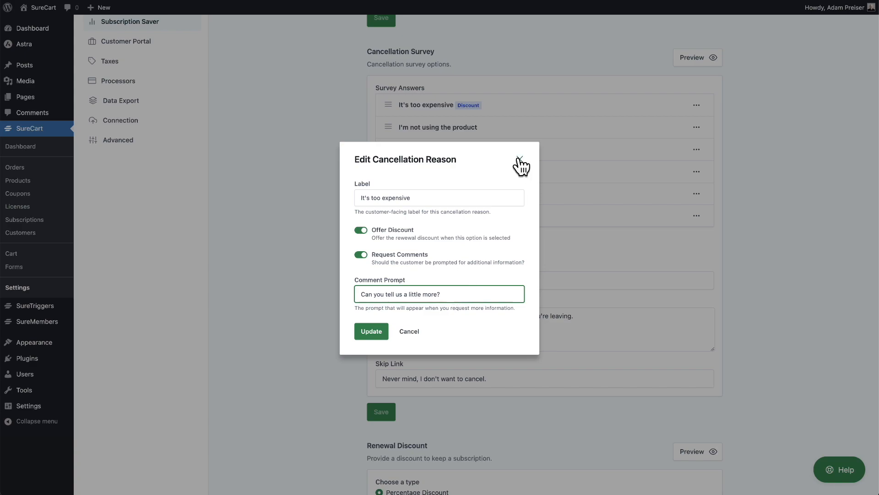
{"action": "left_click", "coordinate": [521, 164]}
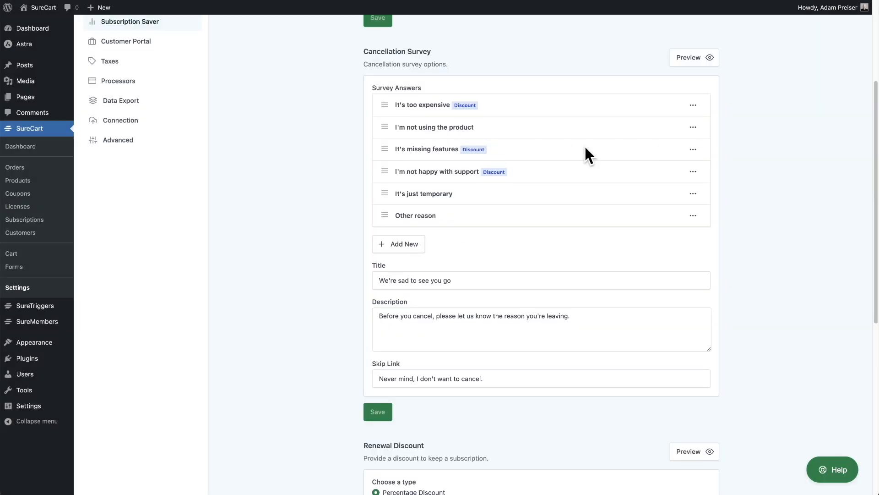
{"action": "mouse_move", "coordinate": [628, 152]}
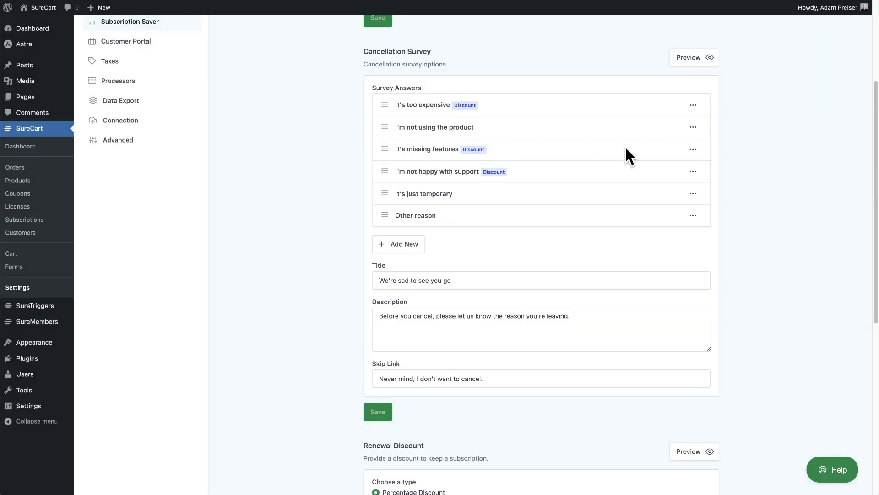
{"action": "left_click", "coordinate": [693, 149]}
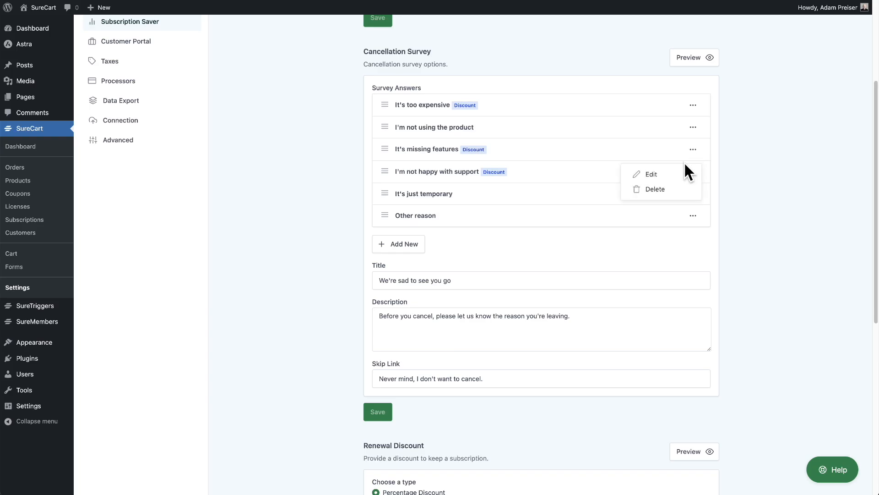
{"action": "left_click", "coordinate": [651, 175]}
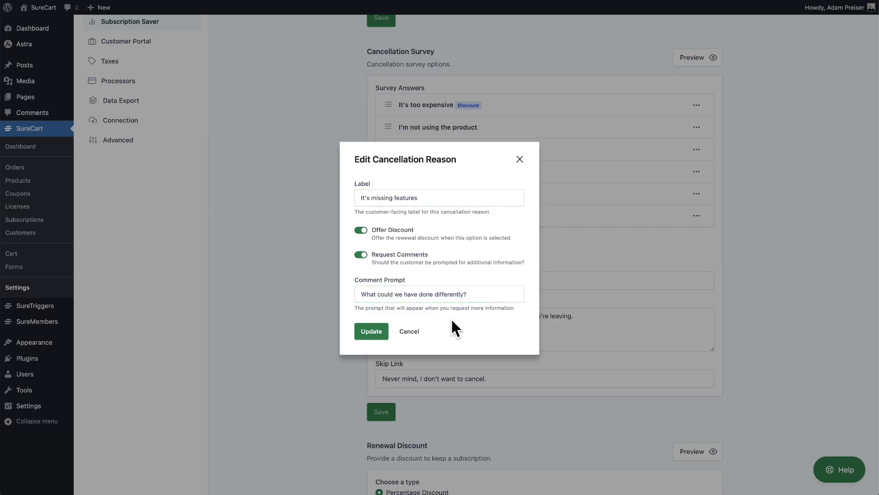
{"action": "mouse_move", "coordinate": [369, 311]}
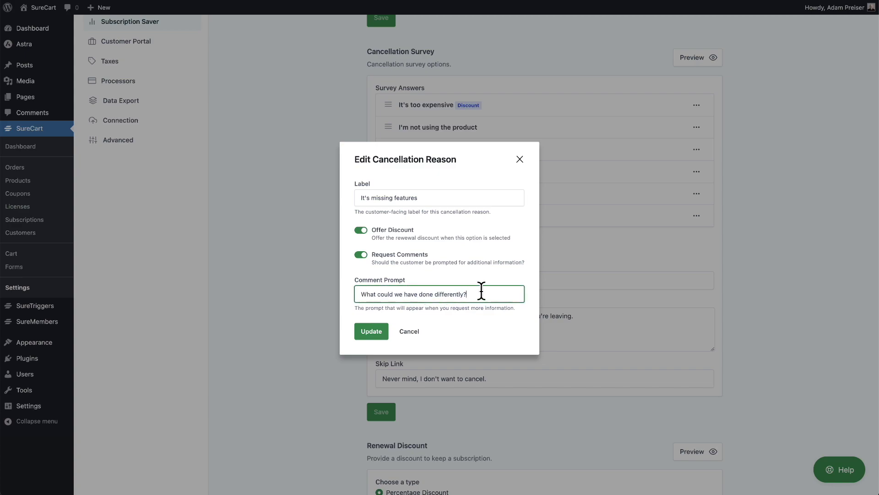
{"action": "mouse_move", "coordinate": [493, 327]}
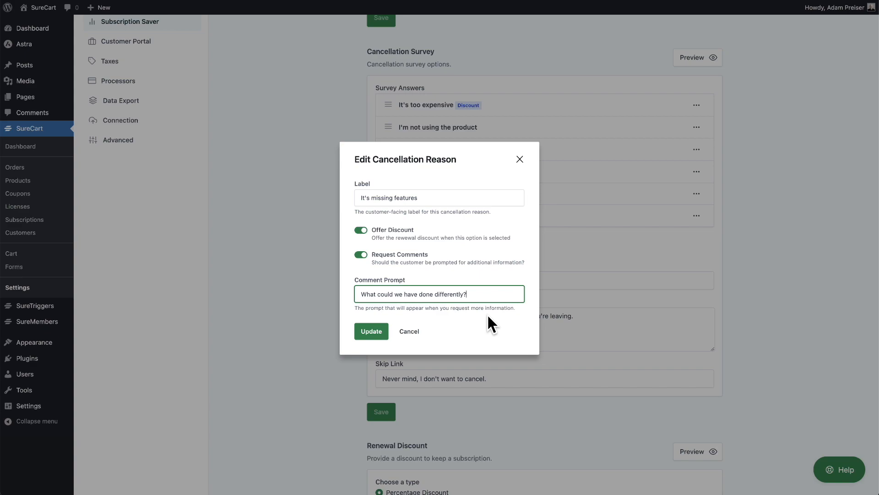
{"action": "mouse_move", "coordinate": [409, 334]}
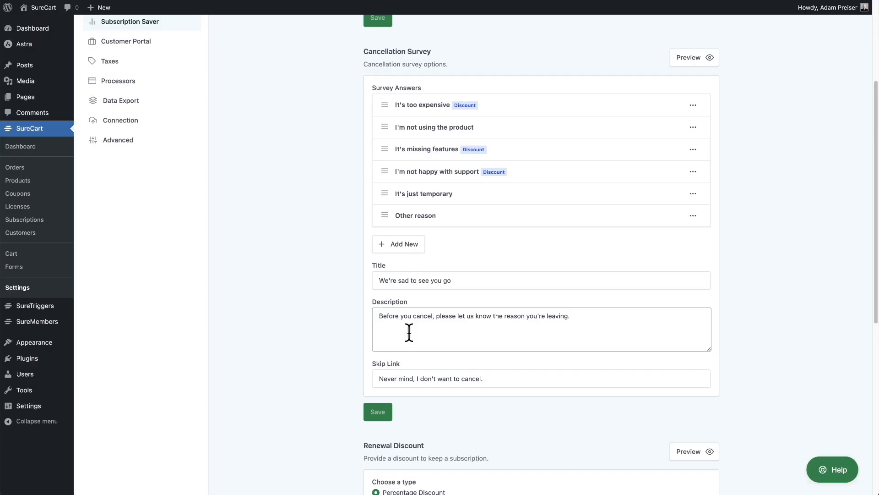
Create a 'Switched to another product' reason offering the discount, asking 'Which product did you switch to?'
{"action": "left_click", "coordinate": [398, 243]}
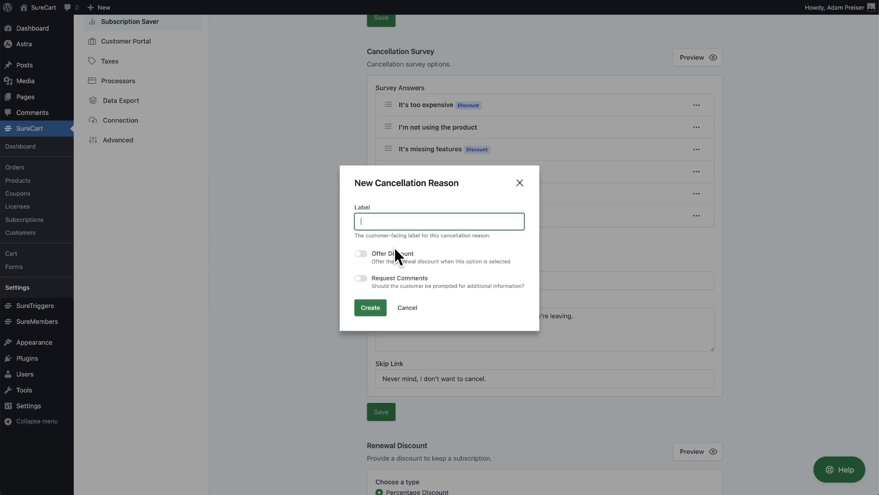
{"action": "type", "text": "Switched to another product"}
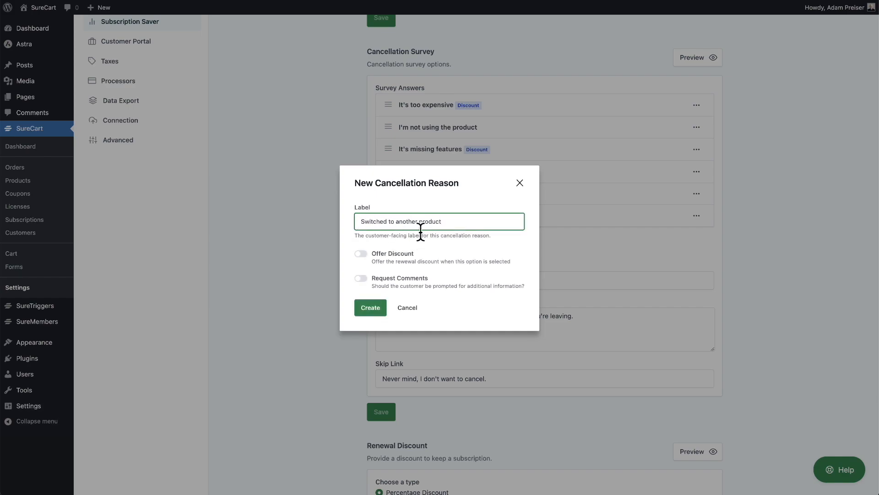
{"action": "left_click", "coordinate": [360, 253]}
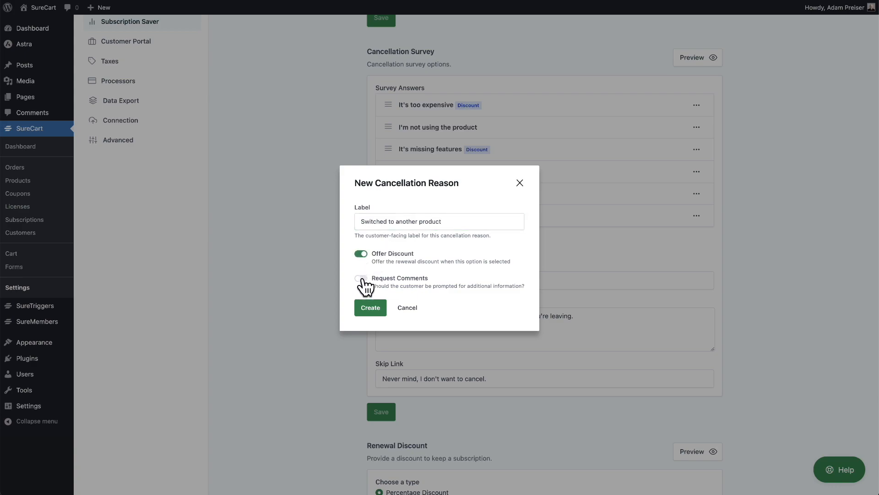
{"action": "left_click", "coordinate": [361, 278]}
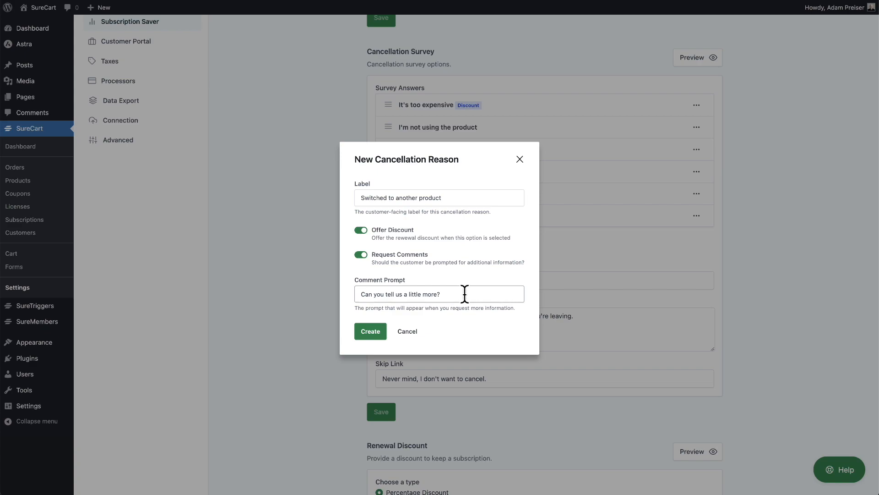
{"action": "type", "text": "Which product did you switch to?"}
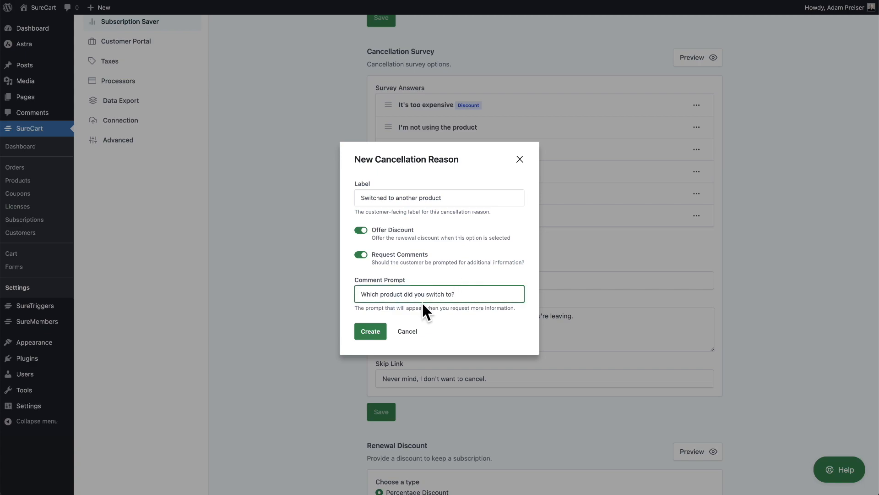
{"action": "left_click", "coordinate": [371, 331]}
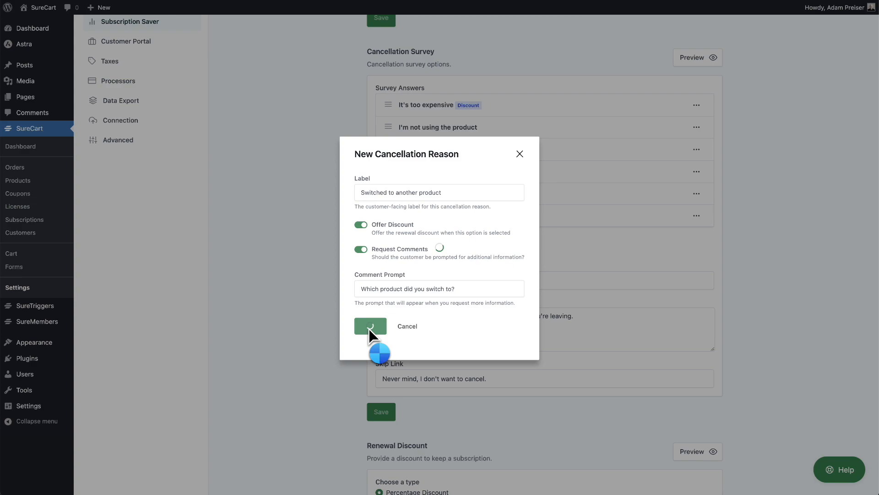
{"action": "left_click", "coordinate": [370, 326]}
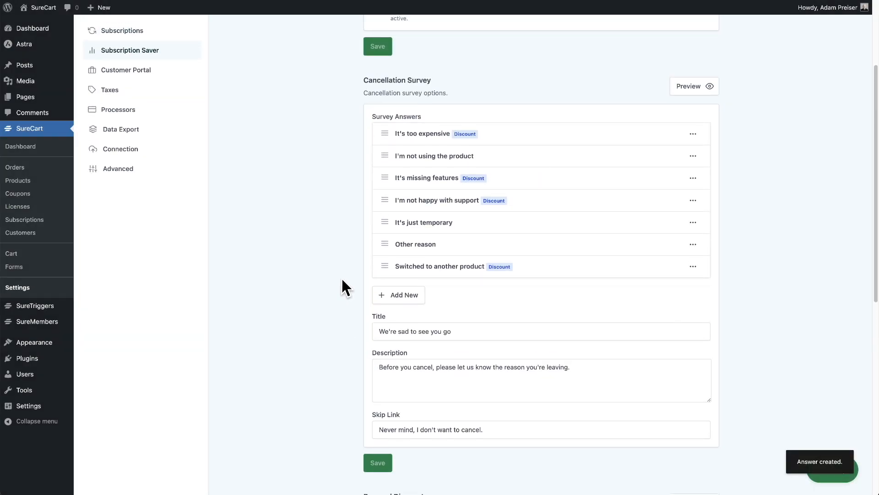
{"action": "mouse_move", "coordinate": [392, 270]}
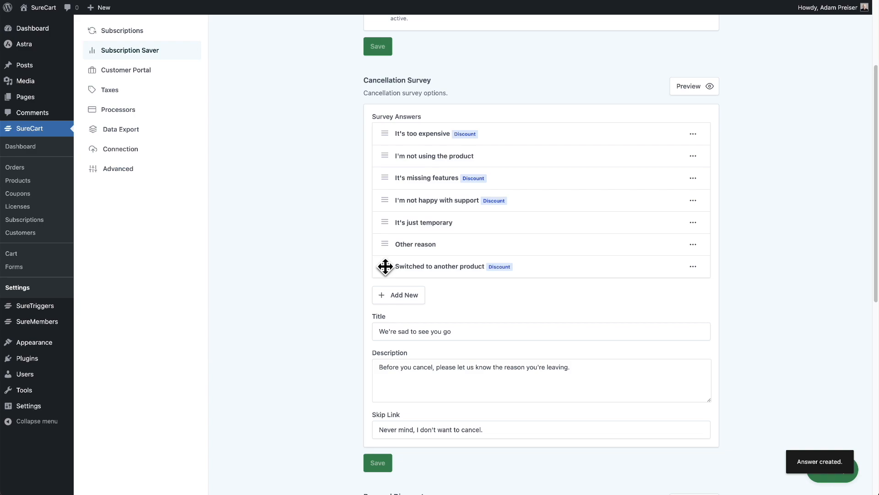
Drag 'Switched to another product' to the top of the Survey Answers list
{"action": "left_click_drag", "start_coordinate": [385, 266], "coordinate": [379, 238]}
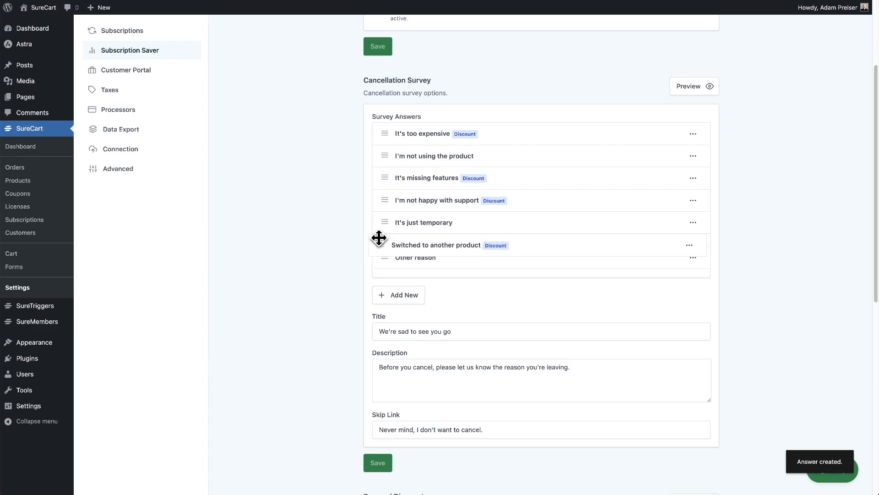
{"action": "left_click_drag", "start_coordinate": [385, 245], "coordinate": [384, 133]}
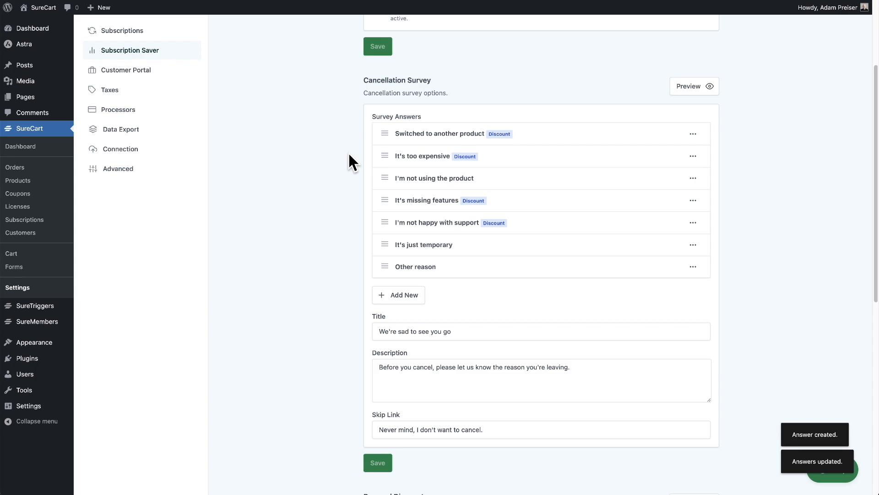
{"action": "left_click", "coordinate": [695, 86]}
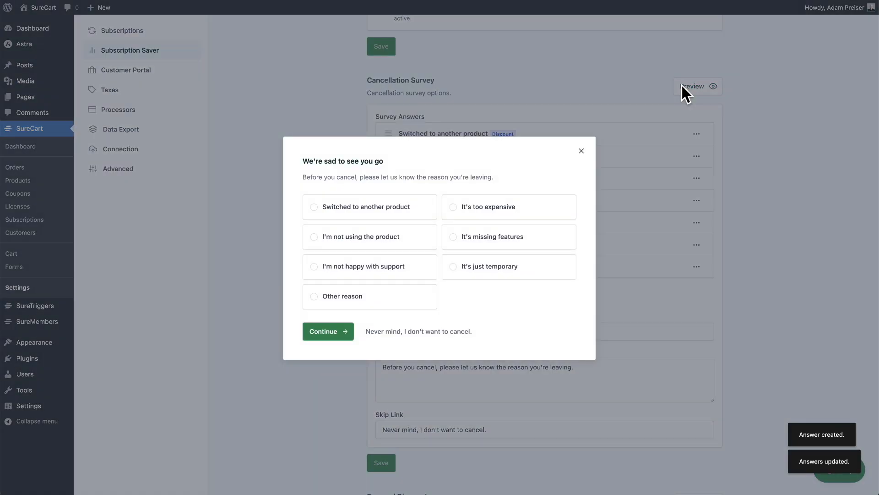
{"action": "mouse_move", "coordinate": [341, 342]}
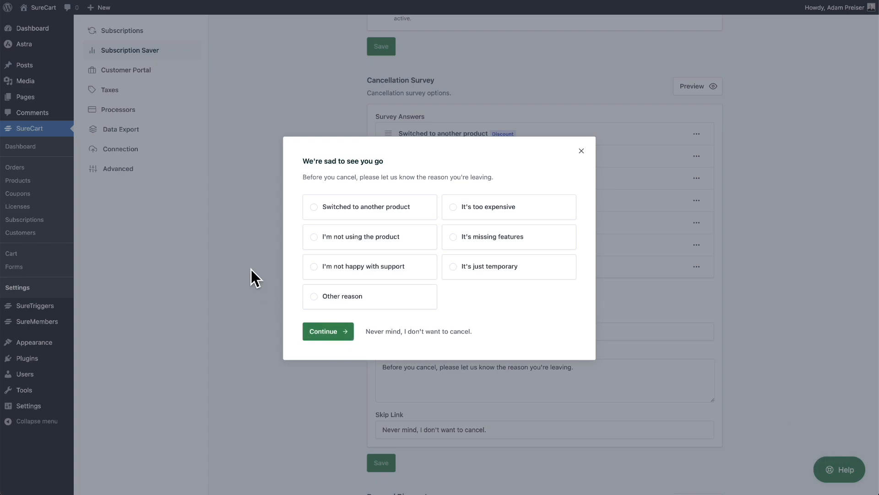
{"action": "left_click", "coordinate": [582, 151]}
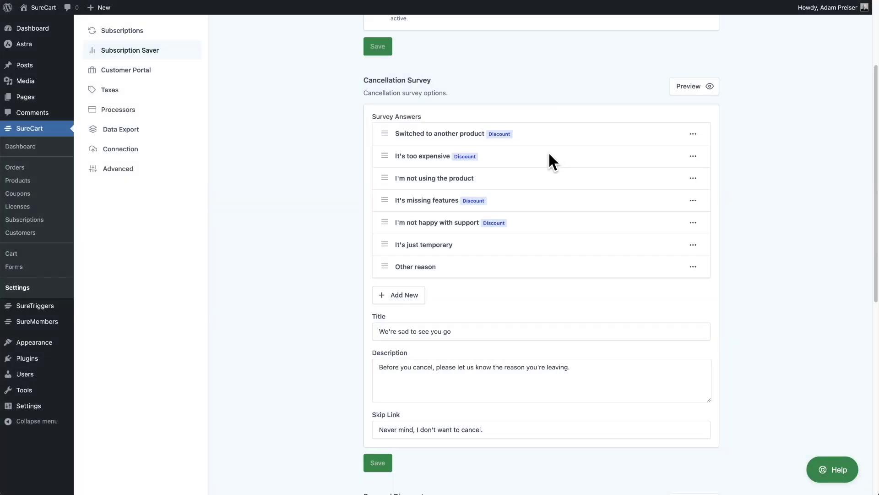
{"action": "mouse_move", "coordinate": [306, 158]}
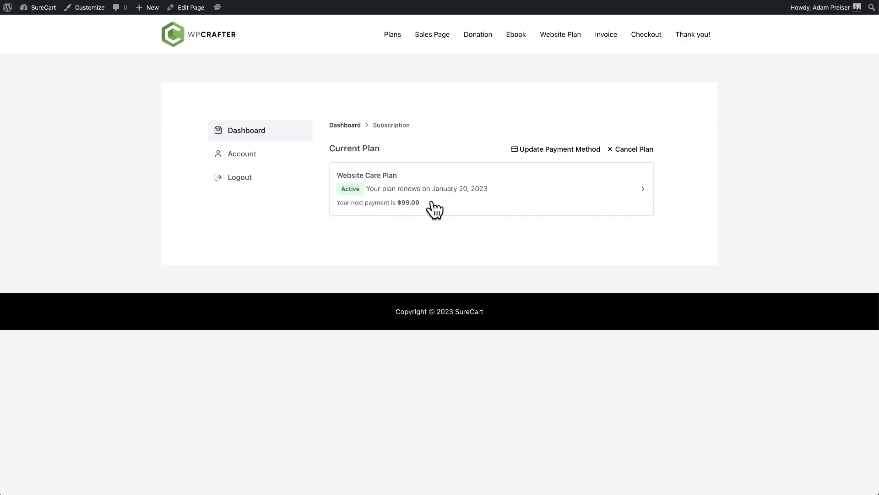
Cancel the Website Care Plan, choosing 'Switched to another product' and naming 'SureCart'
{"action": "left_click", "coordinate": [634, 148]}
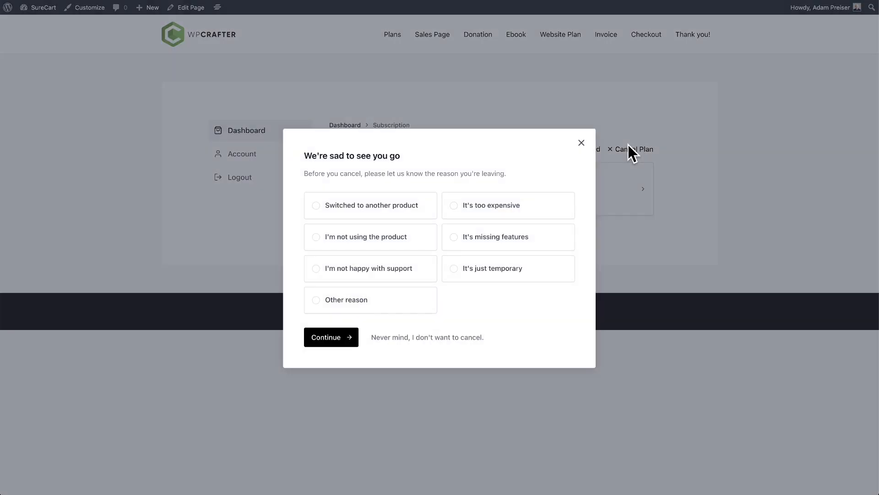
{"action": "mouse_move", "coordinate": [346, 217]}
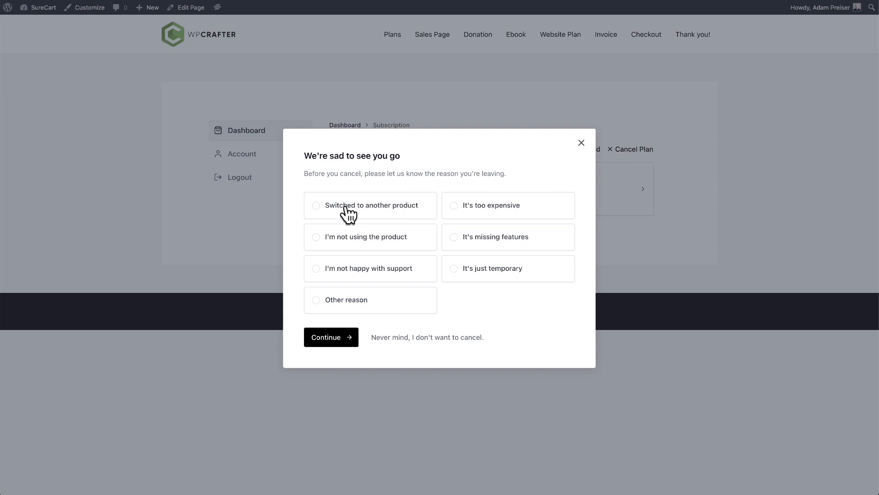
{"action": "left_click", "coordinate": [316, 205]}
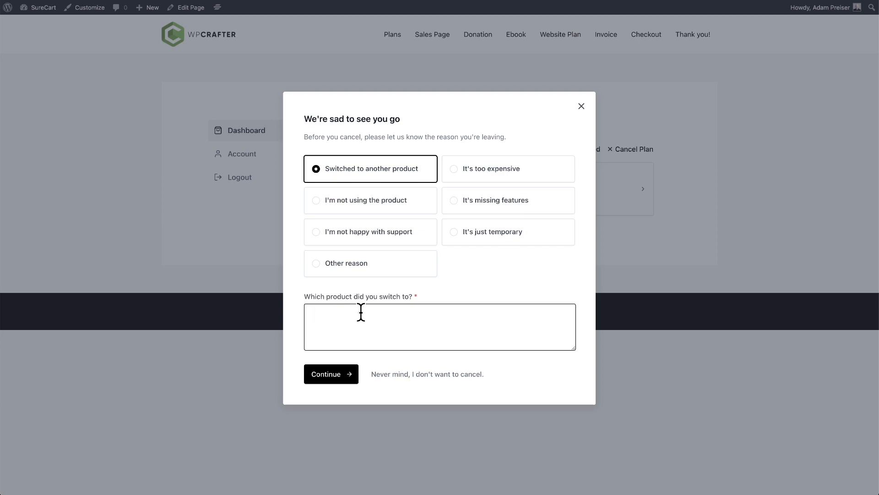
{"action": "left_click", "coordinate": [331, 374]}
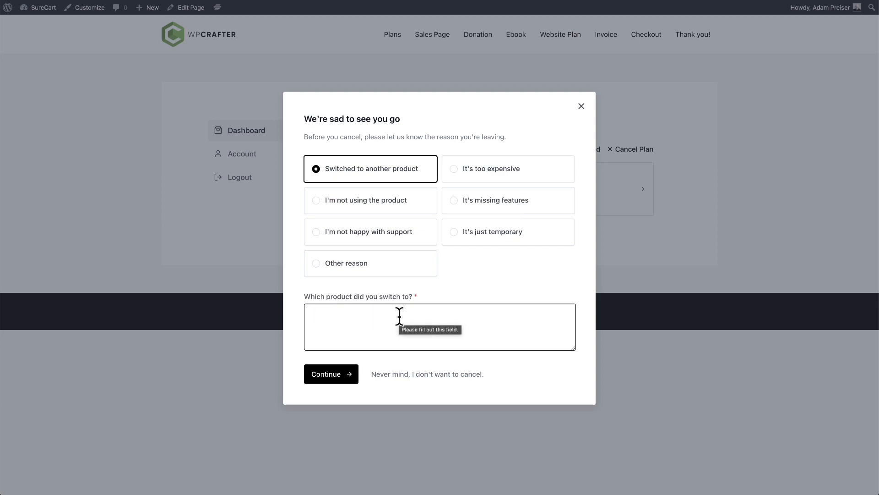
{"action": "type", "text": "SureCart"}
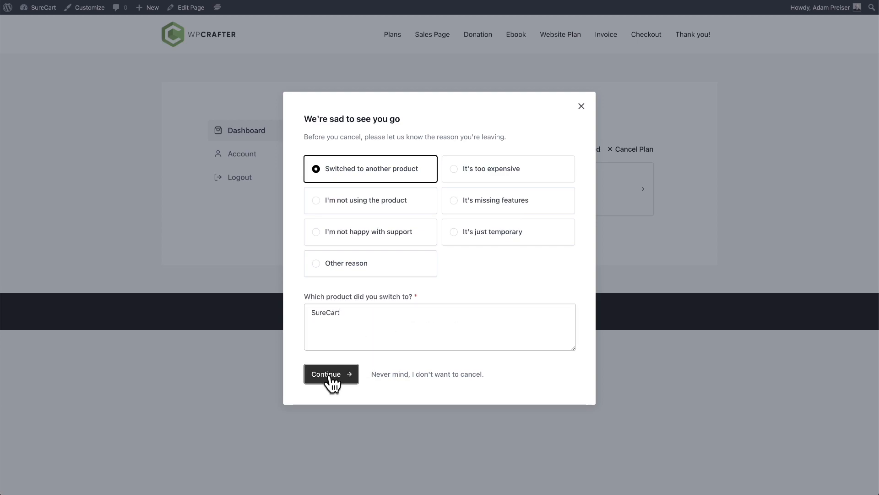
{"action": "left_click", "coordinate": [331, 374]}
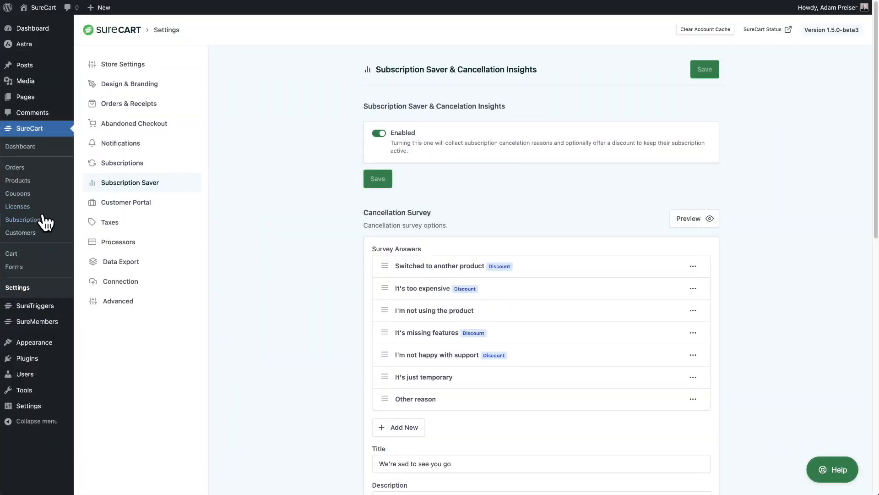
Navigate to SureCart Subscriptions and open the Cancellations insights page
{"action": "left_click", "coordinate": [22, 220]}
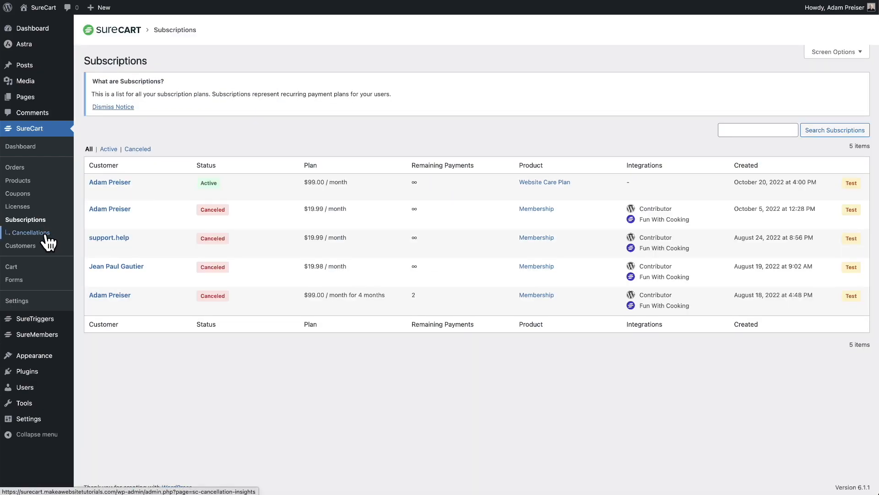
{"action": "left_click", "coordinate": [31, 233]}
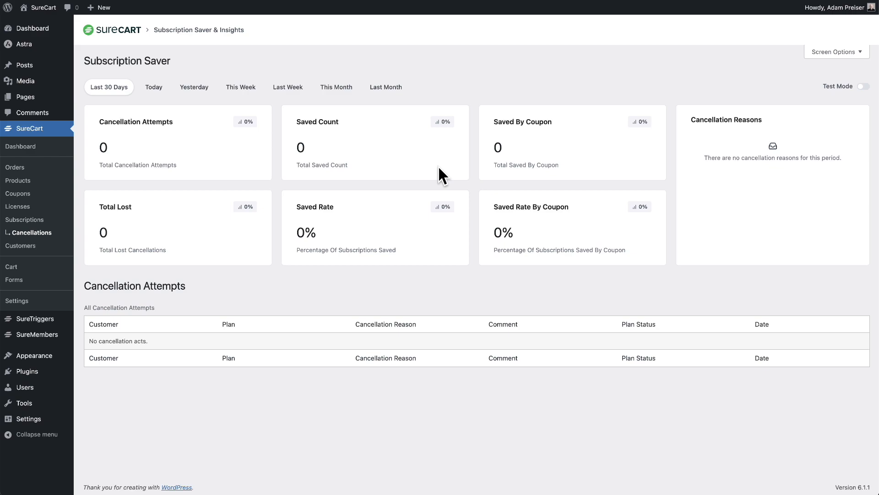
{"action": "mouse_move", "coordinate": [834, 105]}
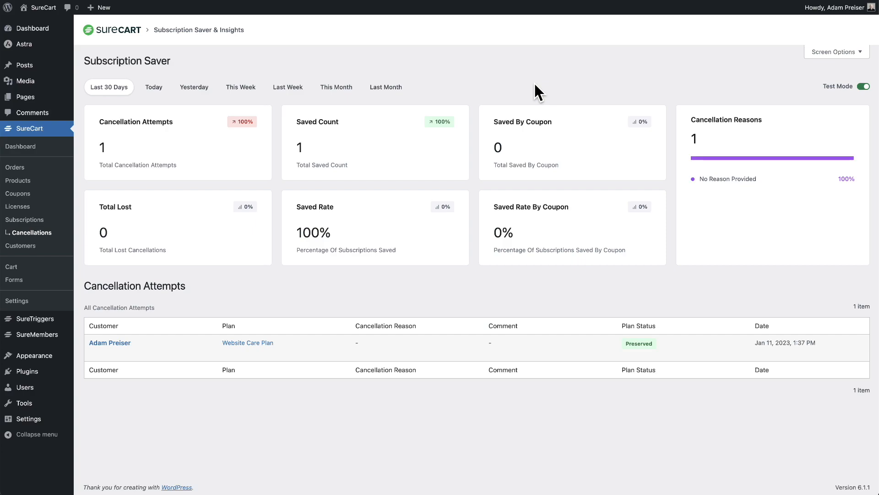
{"action": "mouse_move", "coordinate": [402, 158]}
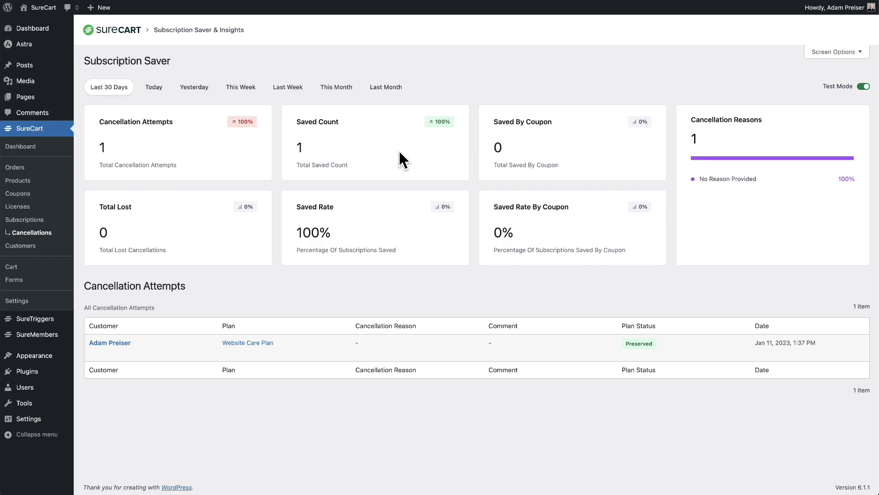
{"action": "mouse_move", "coordinate": [204, 160]}
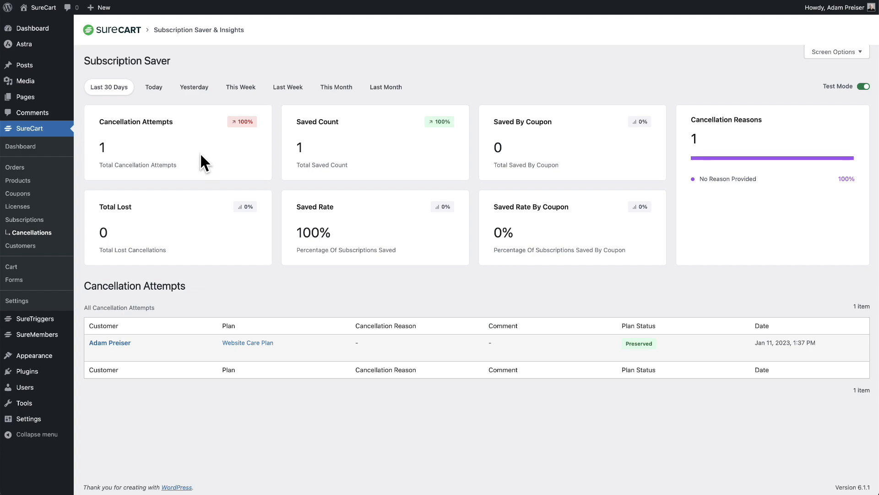
{"action": "mouse_move", "coordinate": [173, 98]}
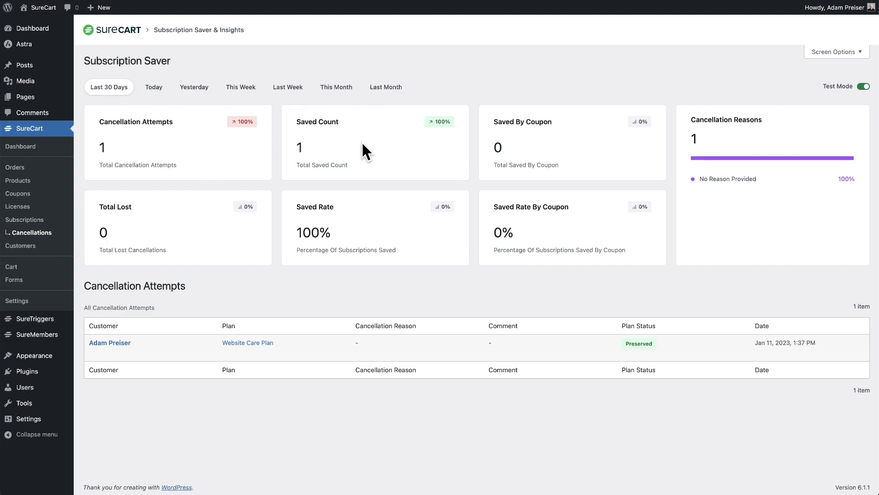
{"action": "mouse_move", "coordinate": [543, 151]}
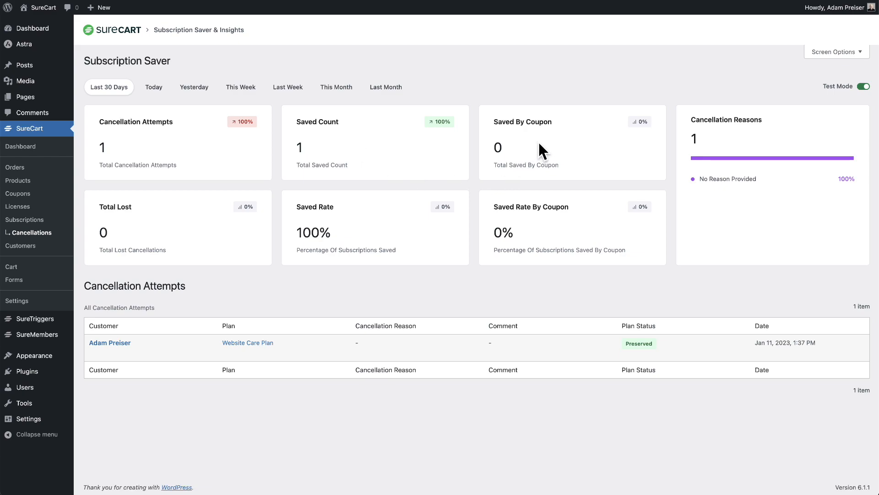
{"action": "mouse_move", "coordinate": [171, 240]}
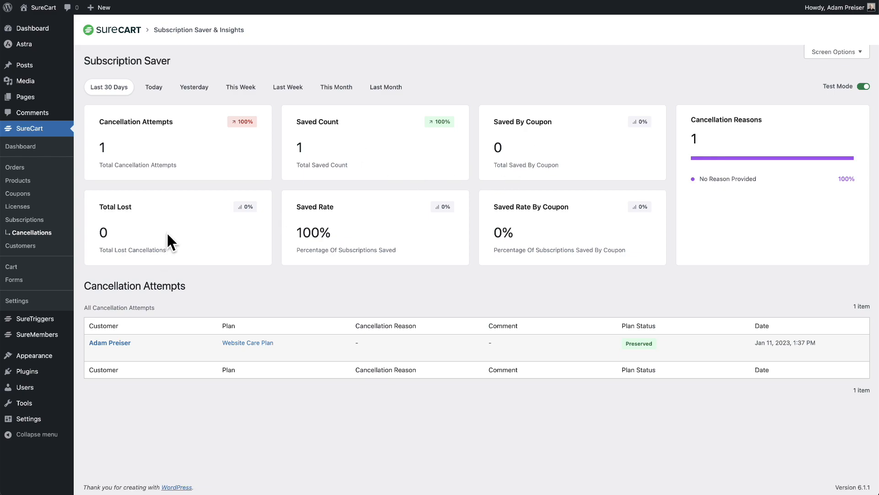
{"action": "mouse_move", "coordinate": [405, 233]}
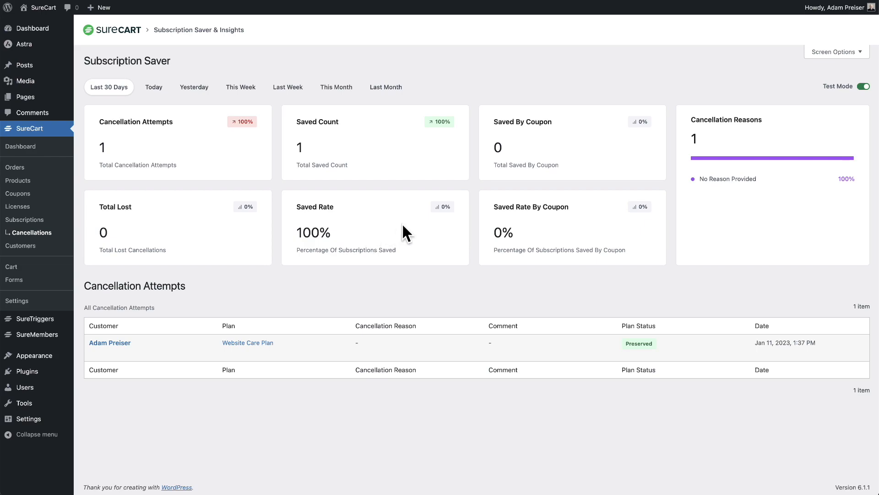
{"action": "mouse_move", "coordinate": [547, 232]}
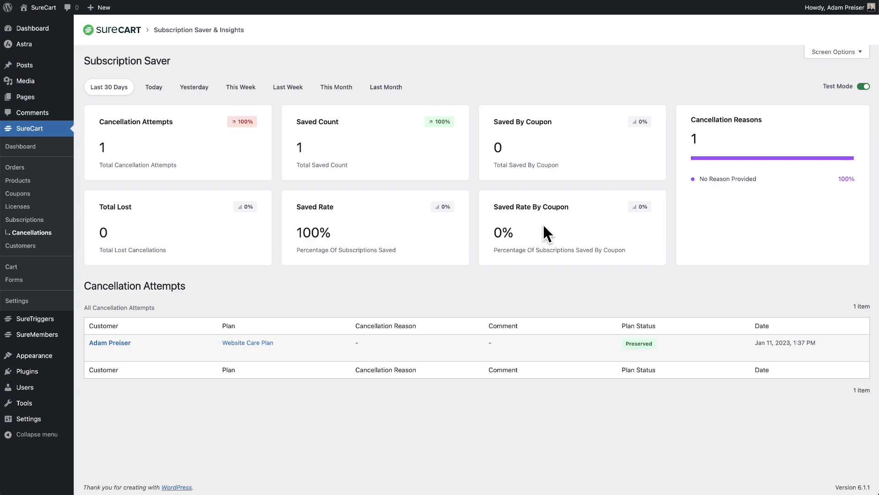
{"action": "mouse_move", "coordinate": [807, 193]}
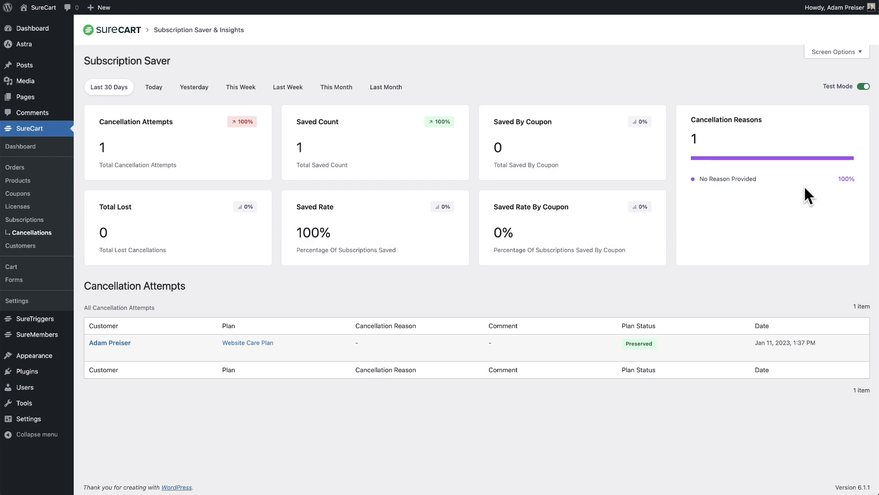
{"action": "mouse_move", "coordinate": [738, 271]}
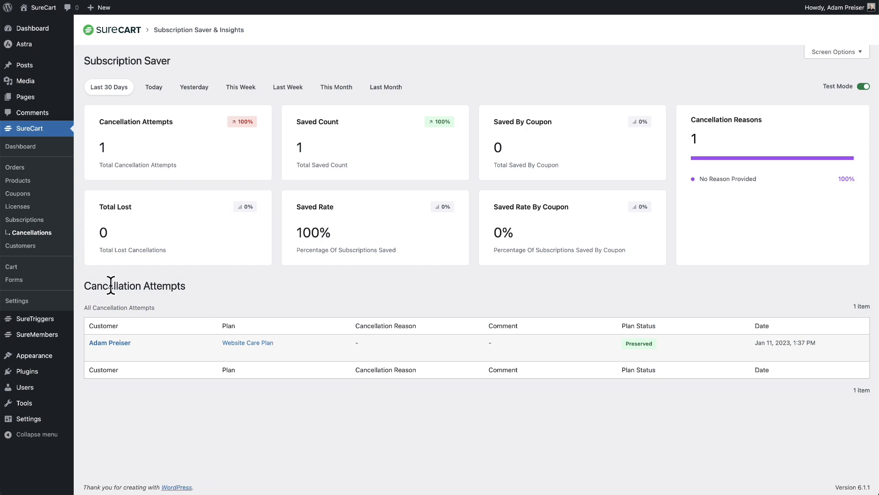
{"action": "mouse_move", "coordinate": [208, 296]}
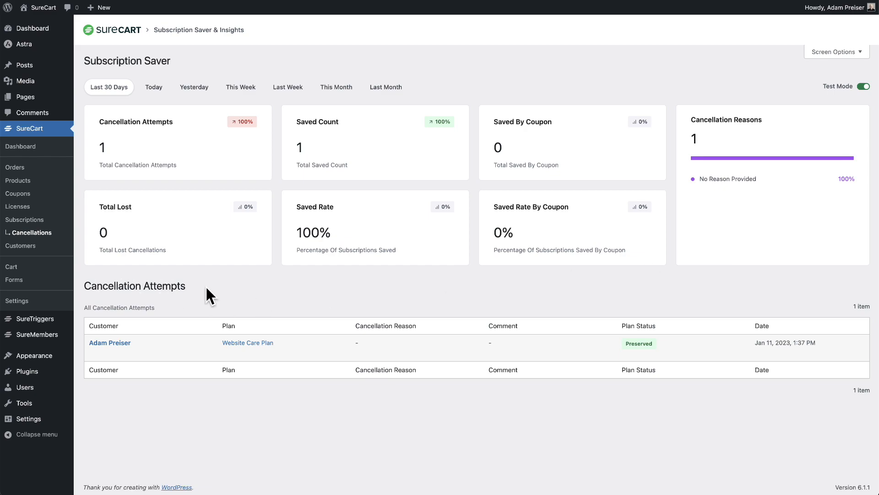
{"action": "mouse_move", "coordinate": [206, 401]}
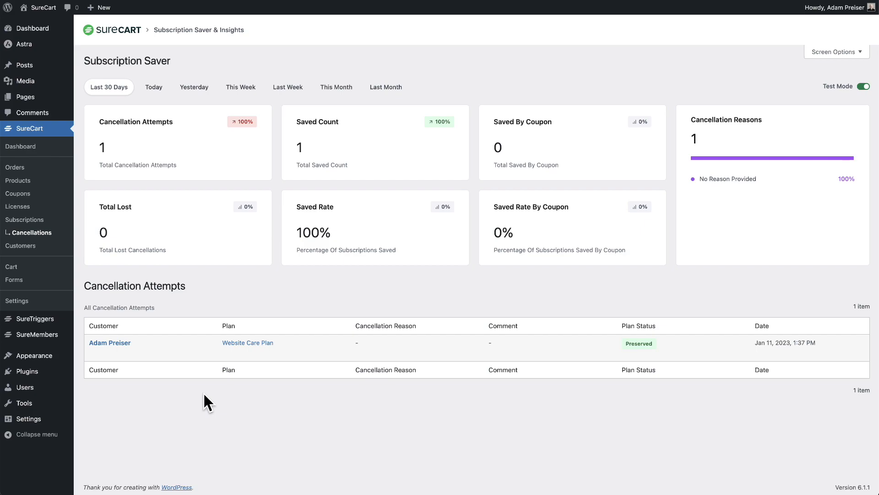